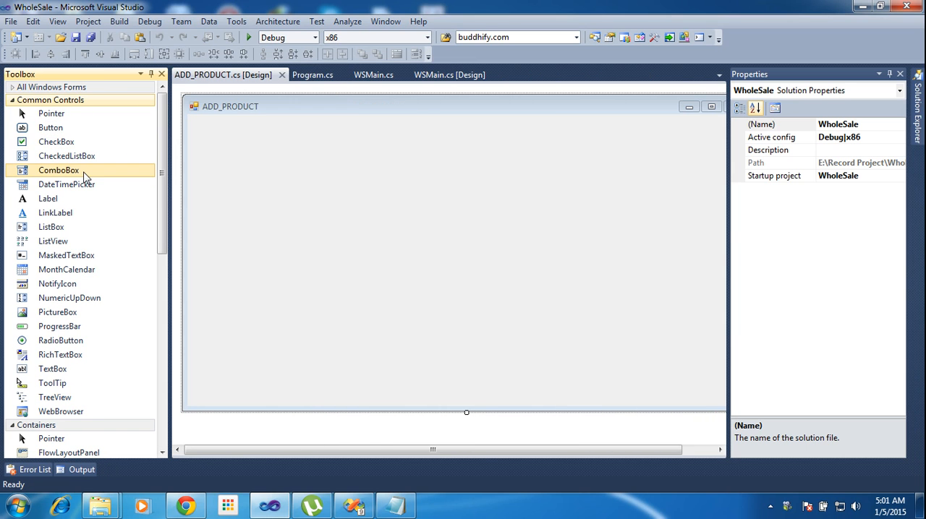
Place a combo box, text box and button side by side in one row on ADD_PRODUCT
{"action": "left_click_drag", "start_coordinate": [57, 170], "coordinate": [297, 185]}
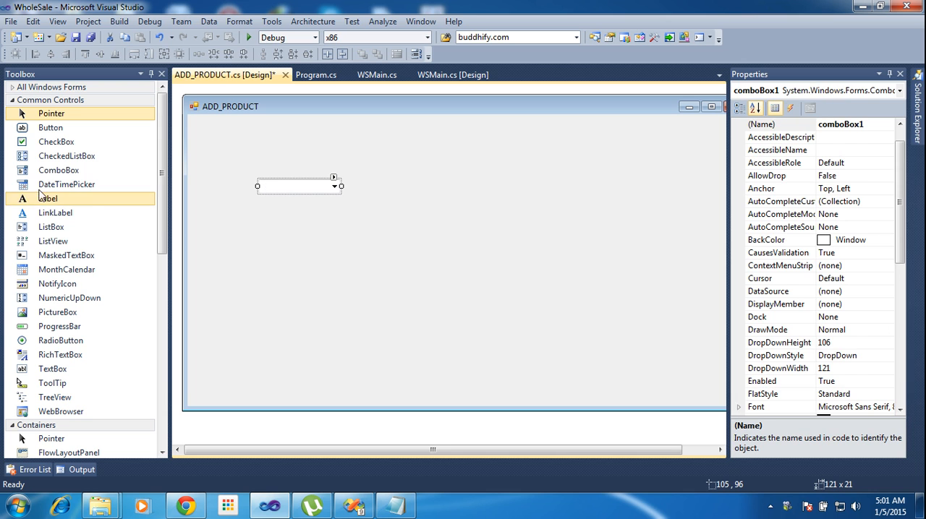
{"action": "mouse_move", "coordinate": [52, 369]}
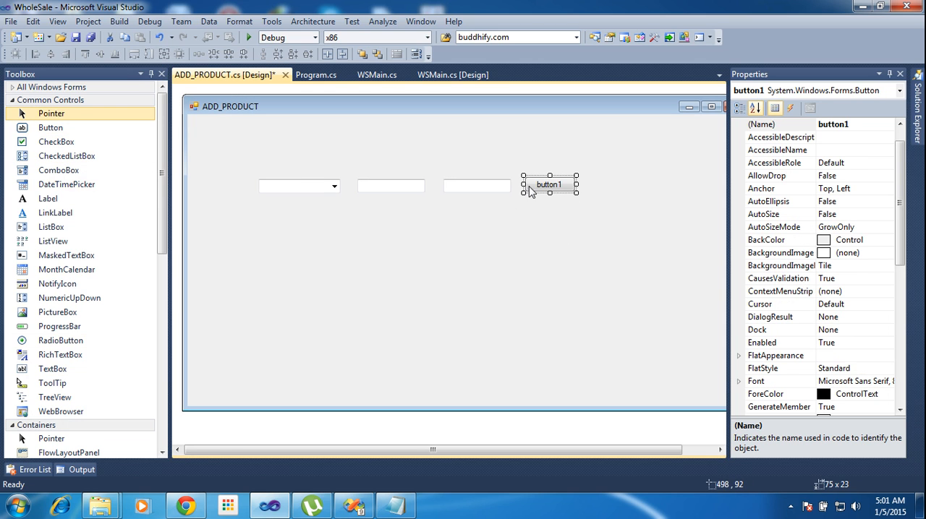
{"action": "mouse_move", "coordinate": [331, 205]}
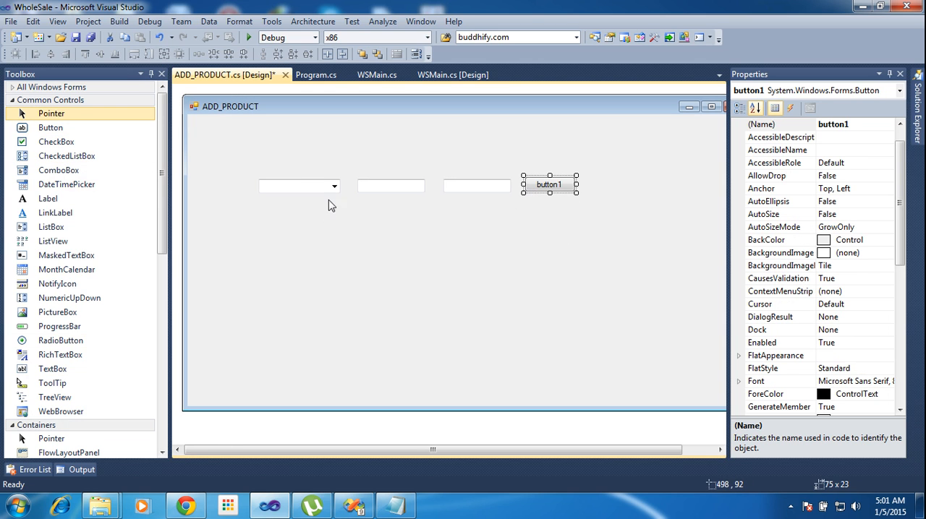
{"action": "left_click", "coordinate": [477, 186]}
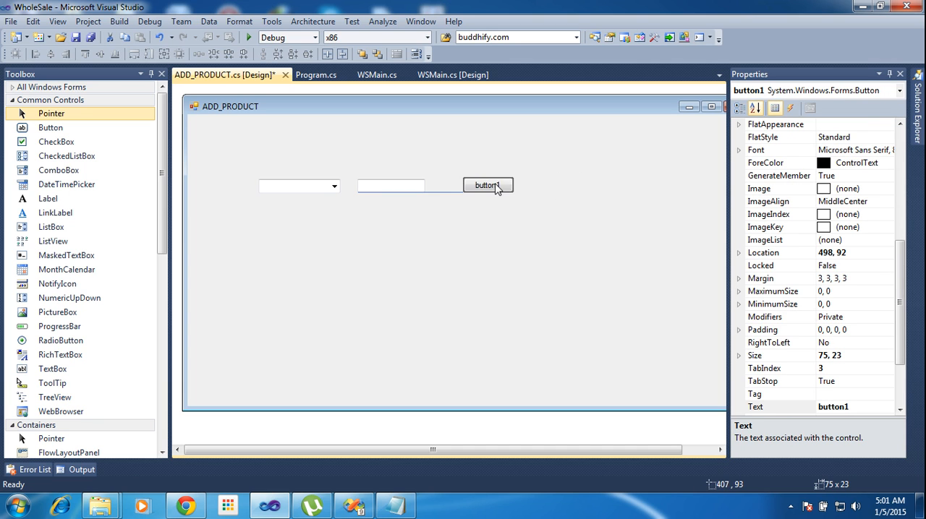
{"action": "left_click", "coordinate": [300, 186]}
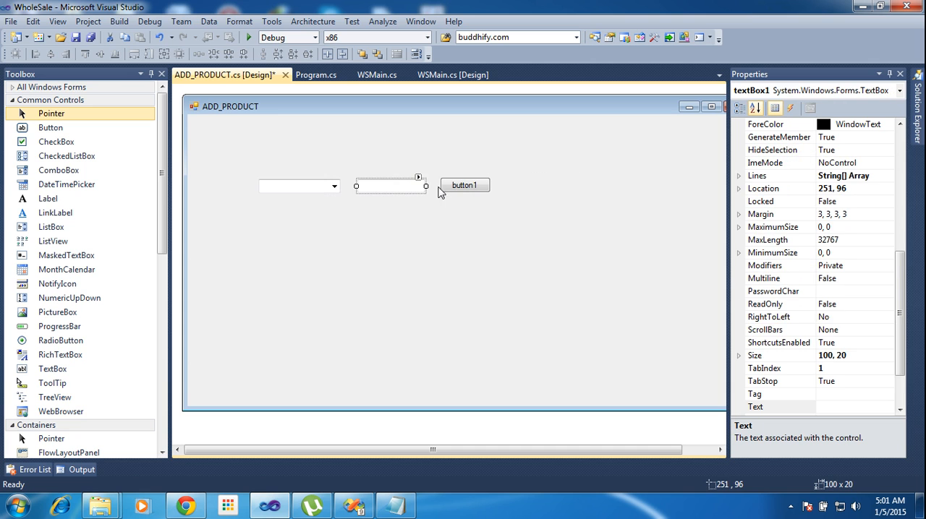
{"action": "right_click", "coordinate": [464, 185]}
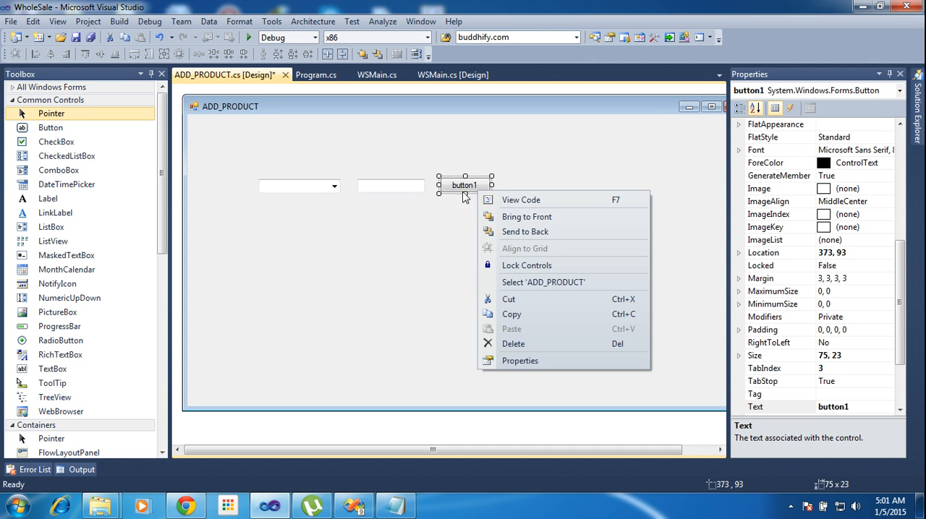
Fill the combo box's item list with Item1 and Item2 and confirm
{"action": "left_click", "coordinate": [299, 186]}
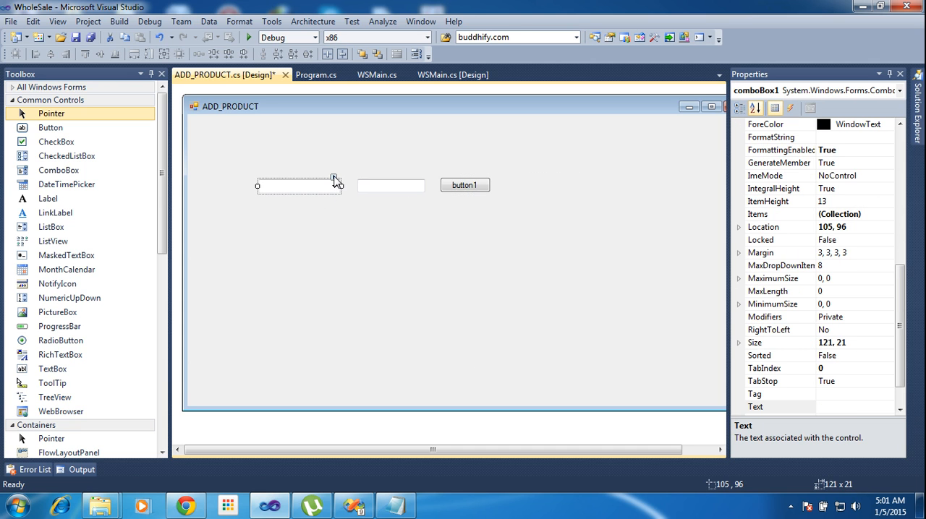
{"action": "left_click", "coordinate": [841, 213]}
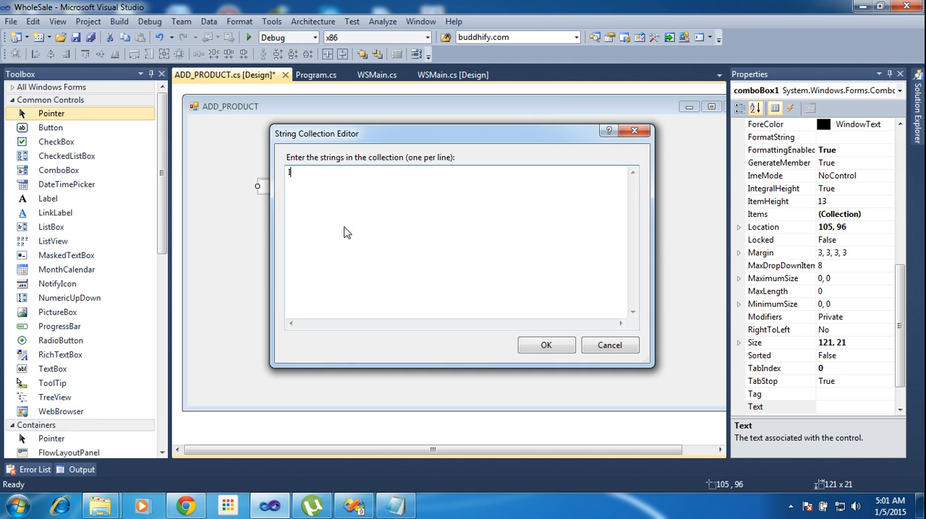
{"action": "type", "text": "tem1"}
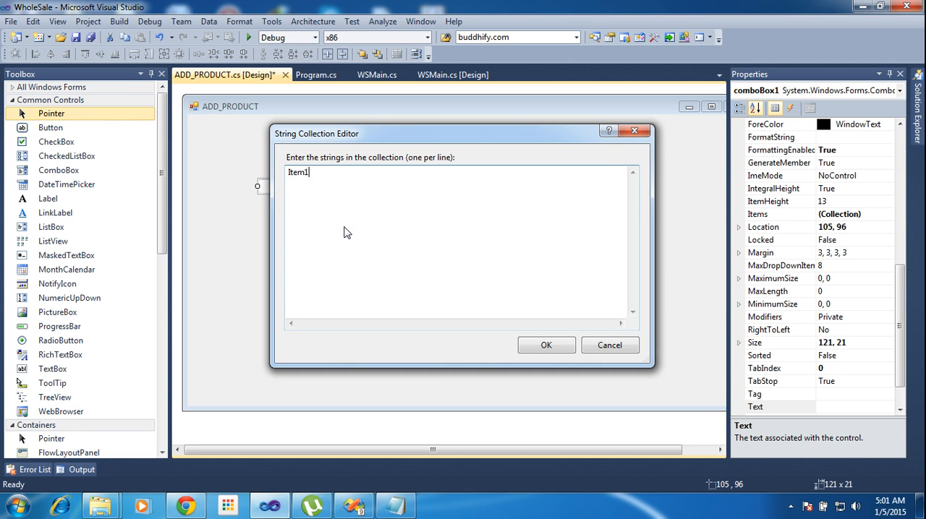
{"action": "type", "text": "Ite"}
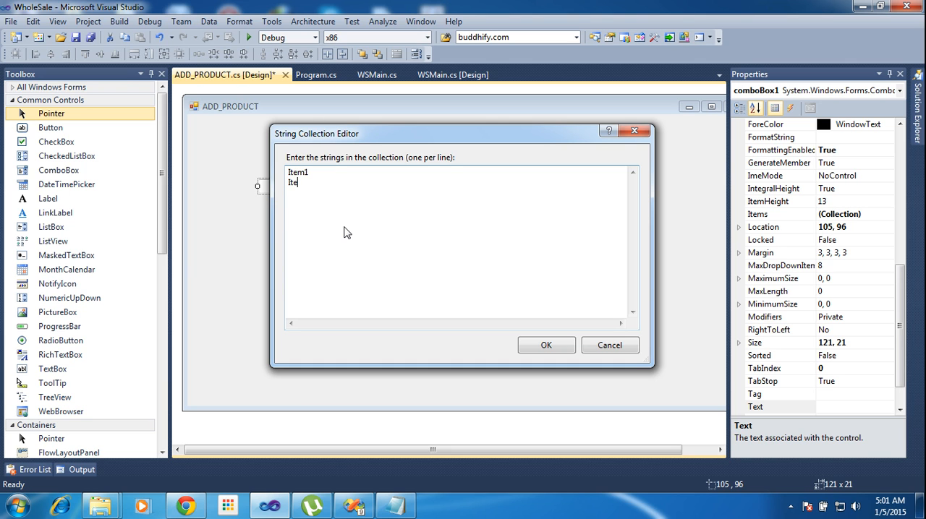
{"action": "type", "text": "m2"}
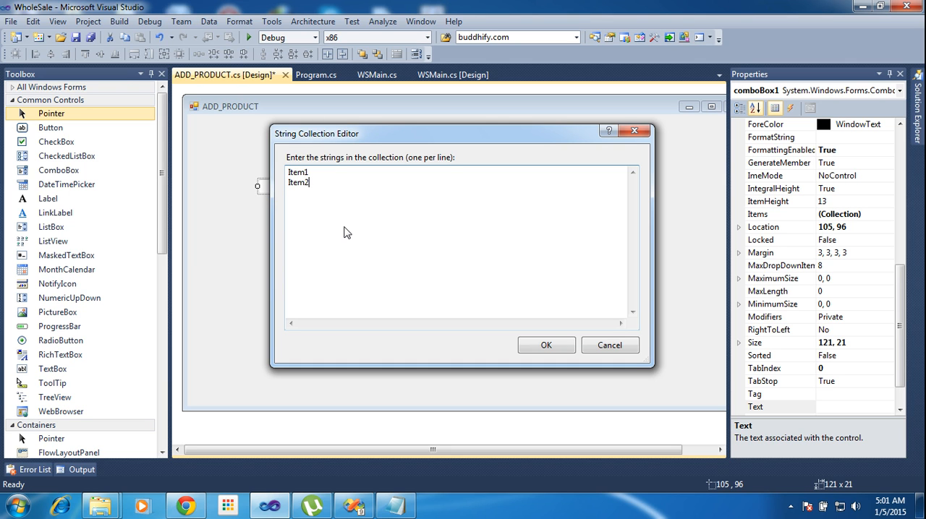
{"action": "left_click", "coordinate": [545, 345]}
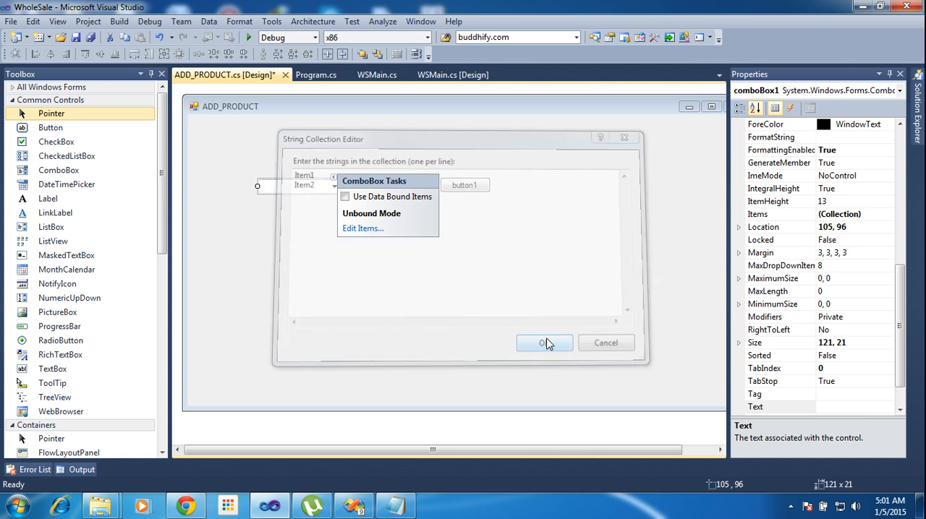
{"action": "left_click", "coordinate": [545, 343]}
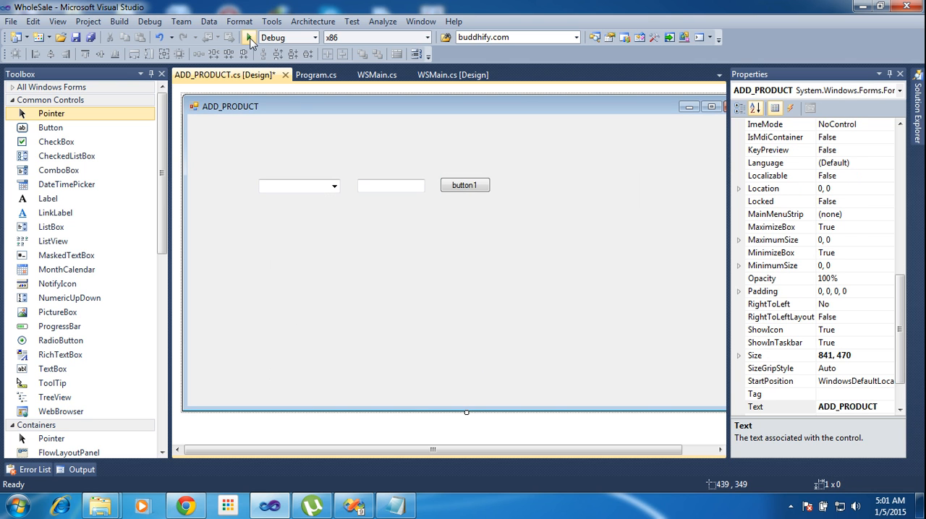
In Program.cs, replace WSMain with ADD_PRODUCT in Application.Run, then close the file
{"action": "left_click", "coordinate": [249, 39]}
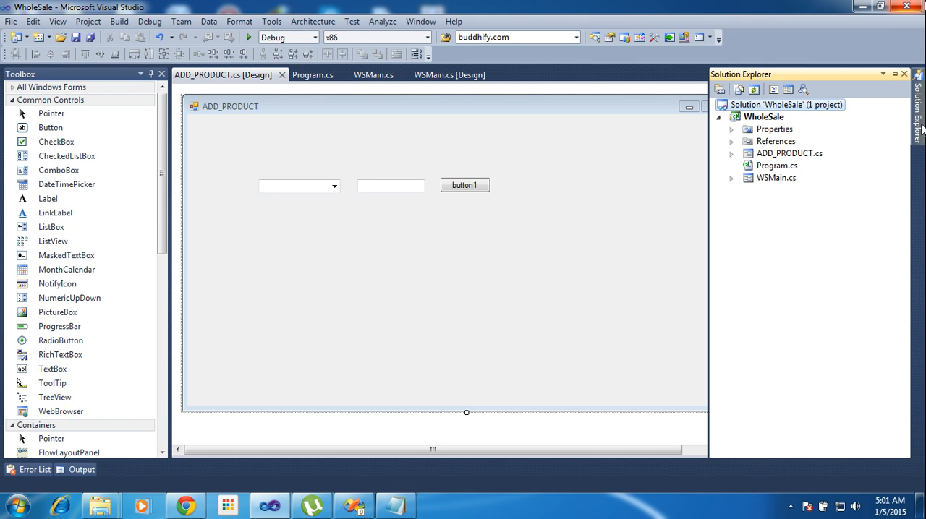
{"action": "left_click", "coordinate": [313, 75]}
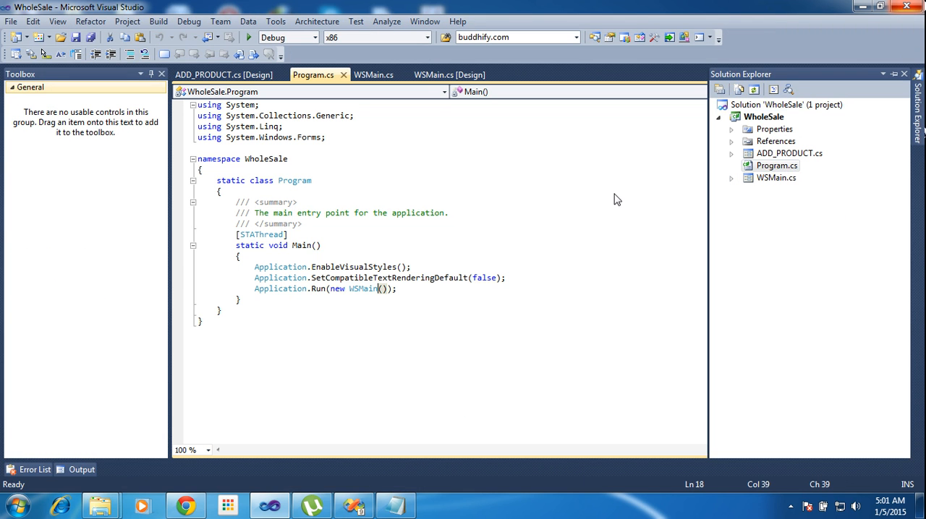
{"action": "double_click", "coordinate": [362, 288]}
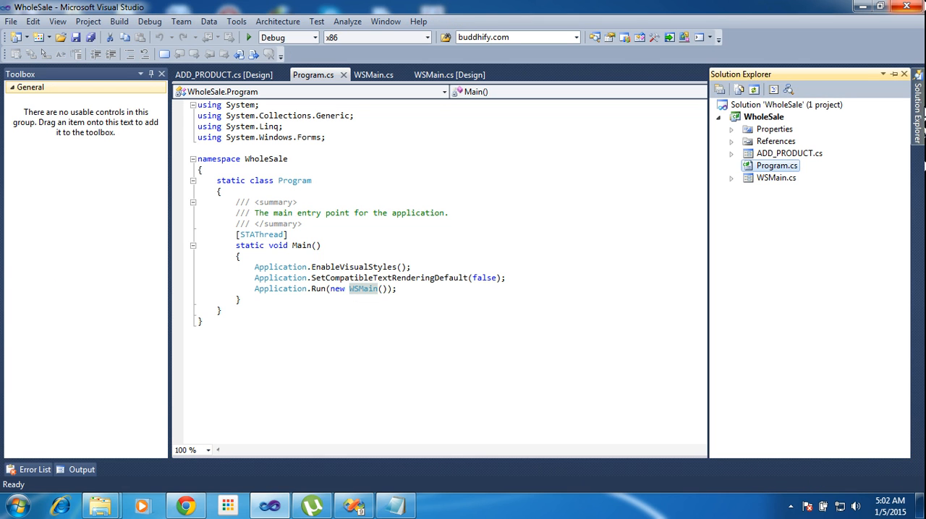
{"action": "left_click", "coordinate": [787, 152]}
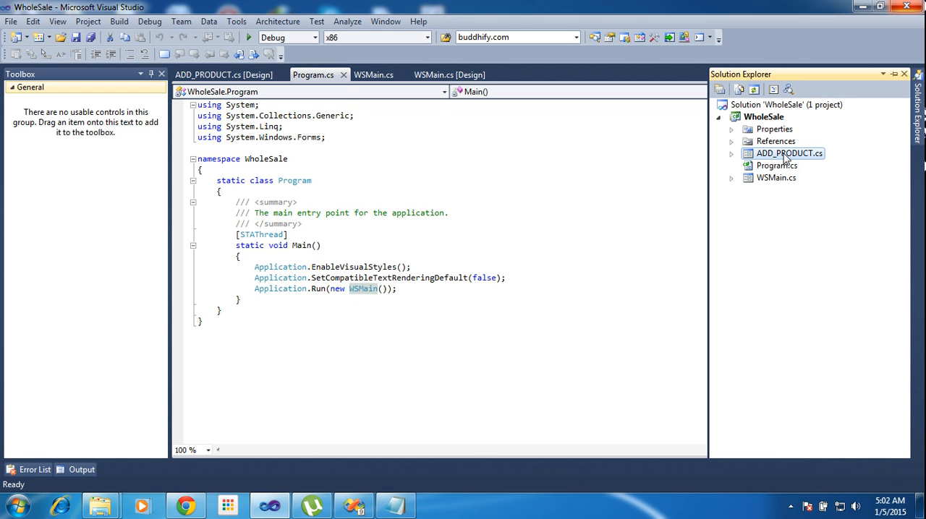
{"action": "left_click", "coordinate": [786, 153]}
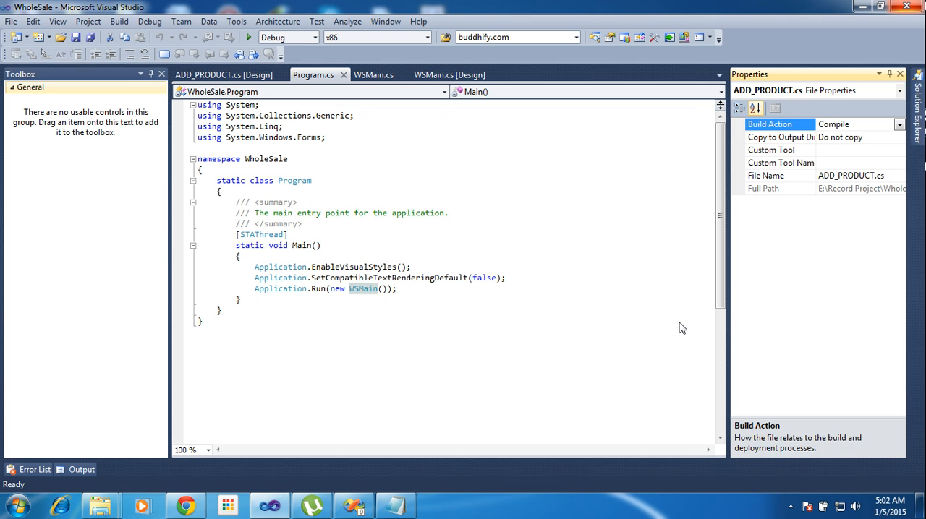
{"action": "left_click", "coordinate": [849, 175]}
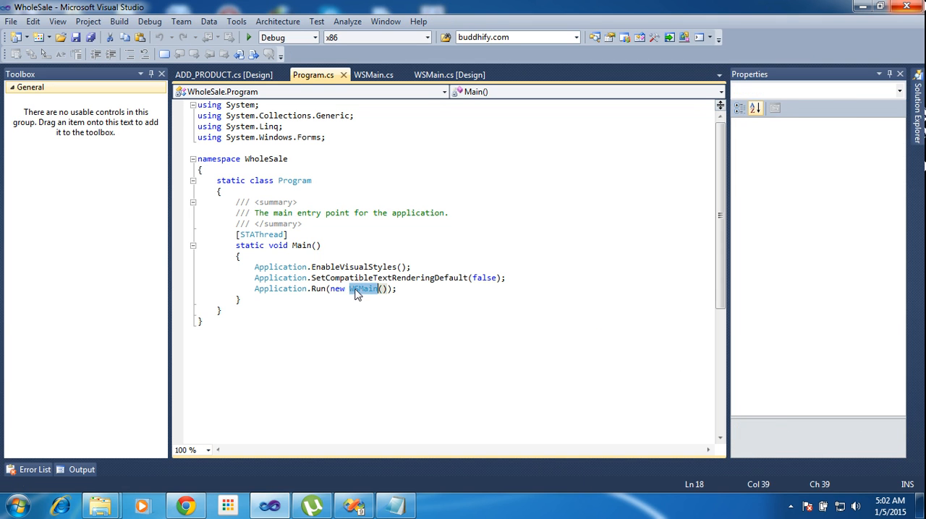
{"action": "type", "text": "ADD_PRODUCT.cs"}
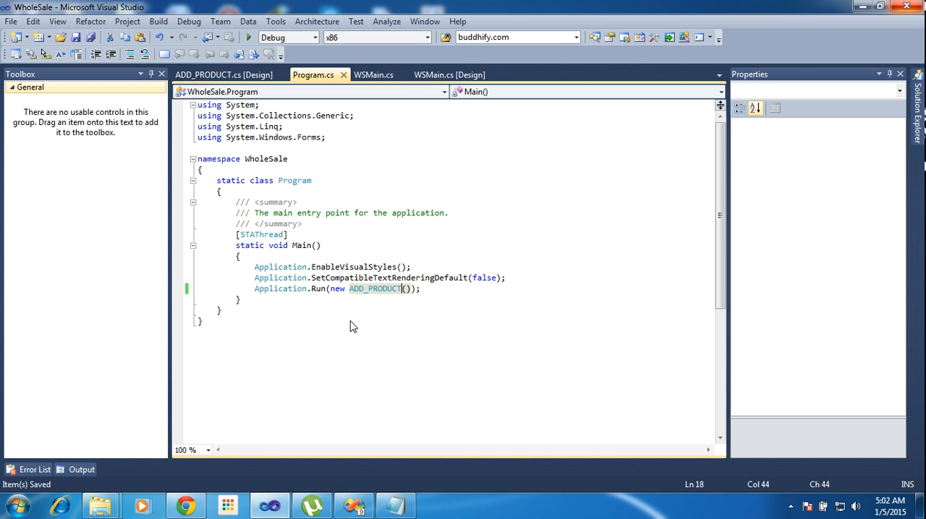
{"action": "mouse_move", "coordinate": [344, 77]}
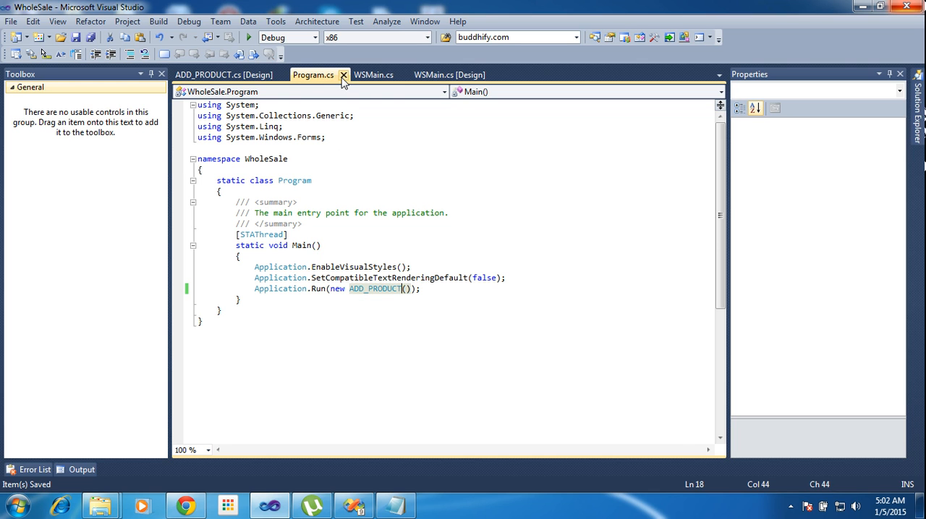
{"action": "left_click", "coordinate": [271, 38]}
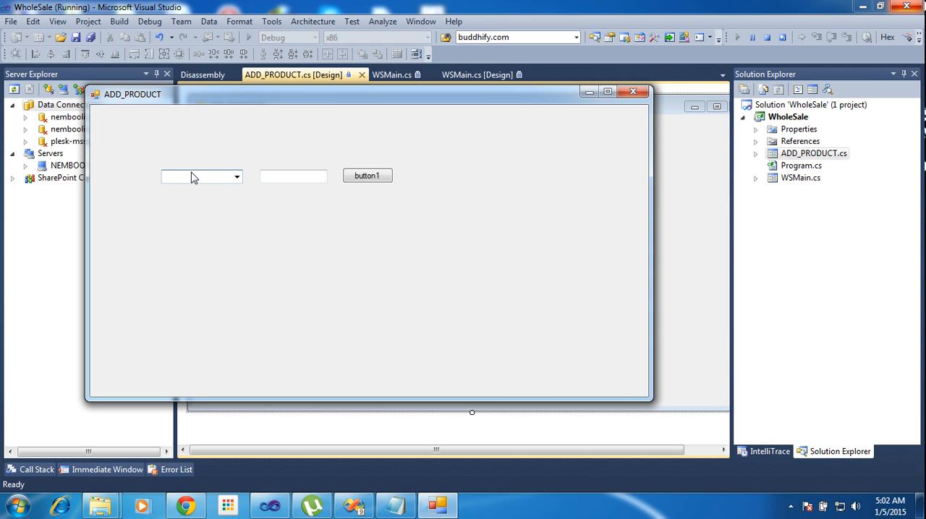
{"action": "mouse_move", "coordinate": [243, 199]}
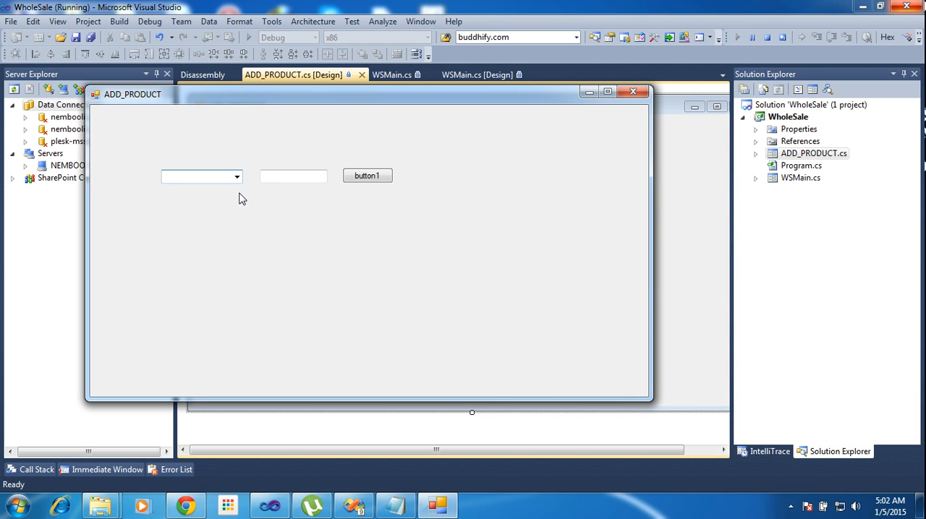
{"action": "mouse_move", "coordinate": [420, 268]}
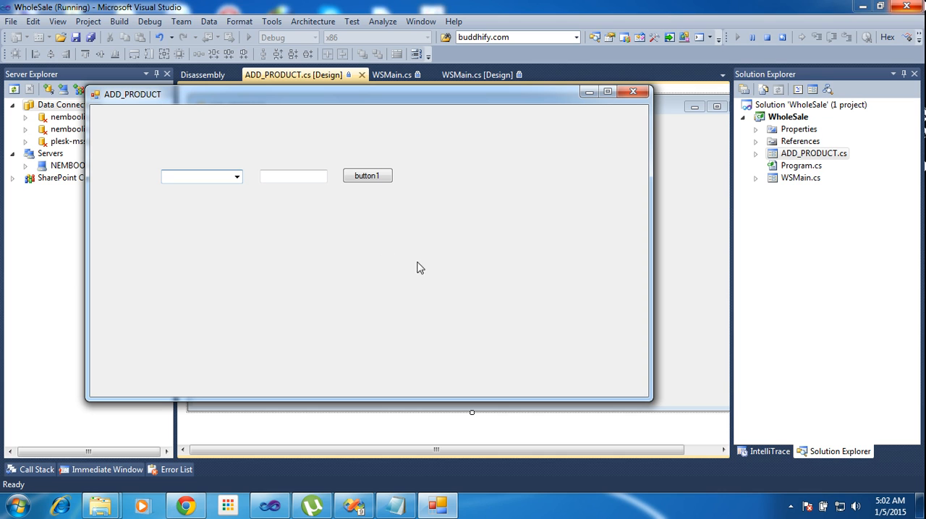
Launch the application to display the ADD_PRODUCT form with its three controls
{"action": "left_click", "coordinate": [293, 176]}
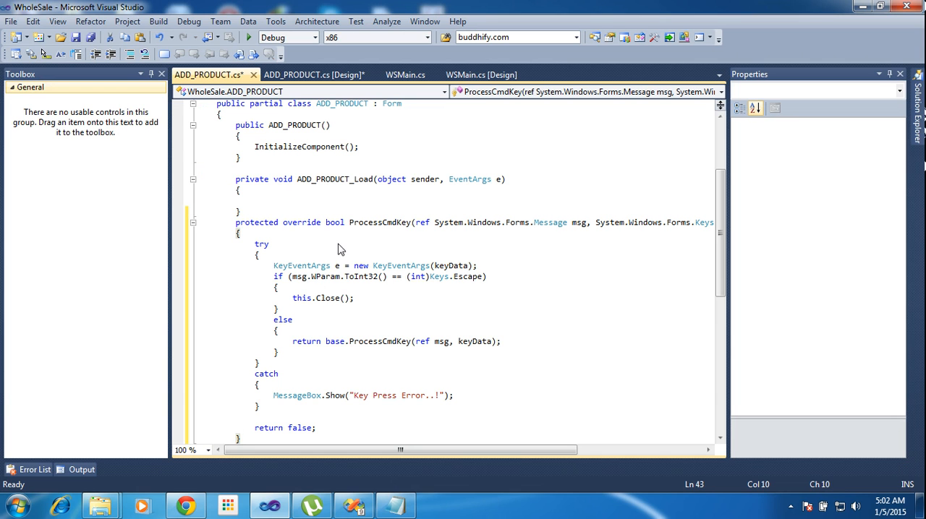
{"action": "mouse_move", "coordinate": [312, 234]}
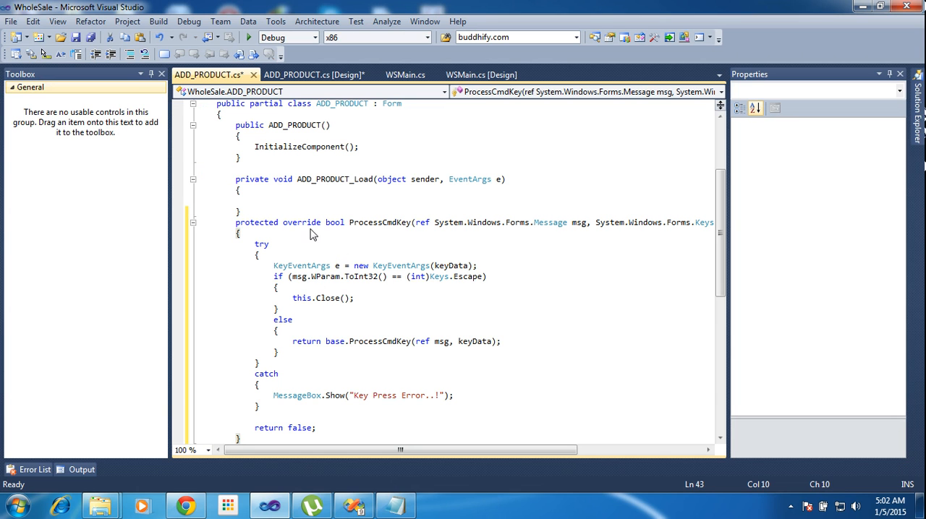
Zoom the editor to 150%, scroll sideways, and select the keyData parameter
{"action": "left_click", "coordinate": [208, 451]}
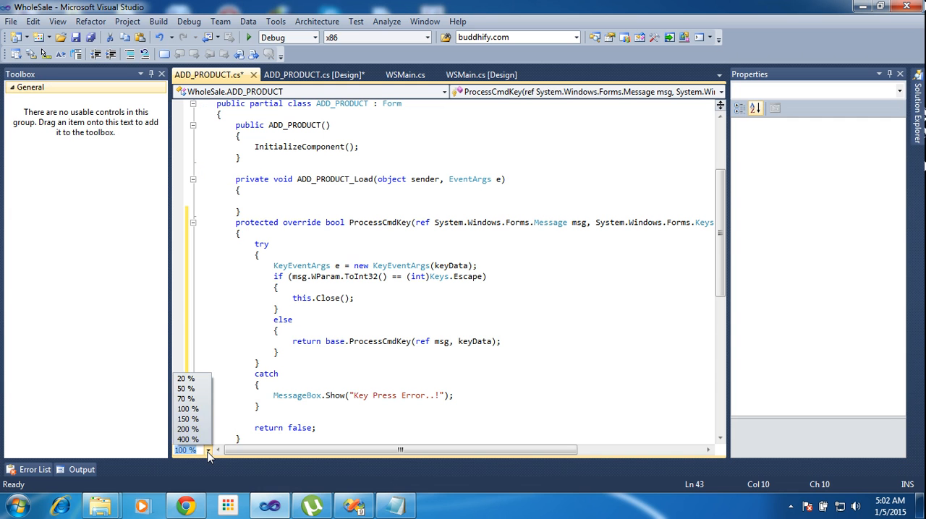
{"action": "mouse_move", "coordinate": [187, 419]}
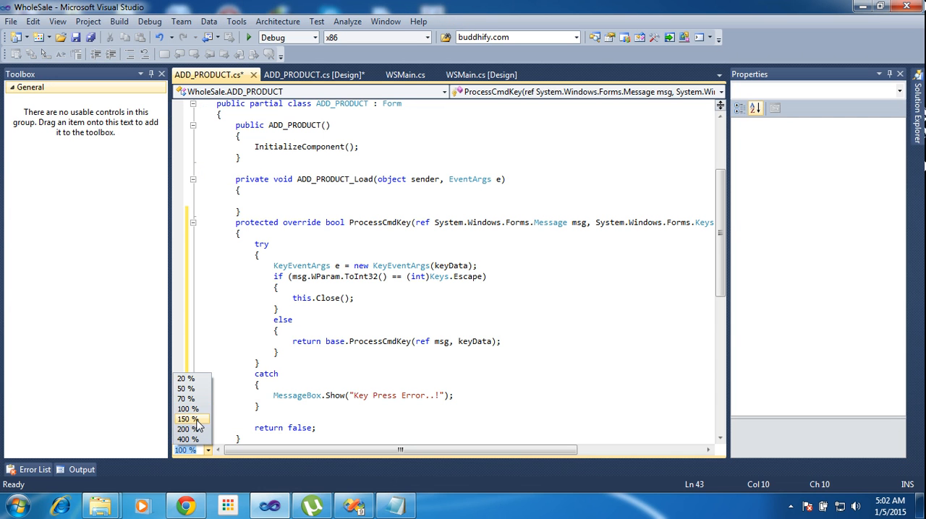
{"action": "left_click", "coordinate": [186, 419]}
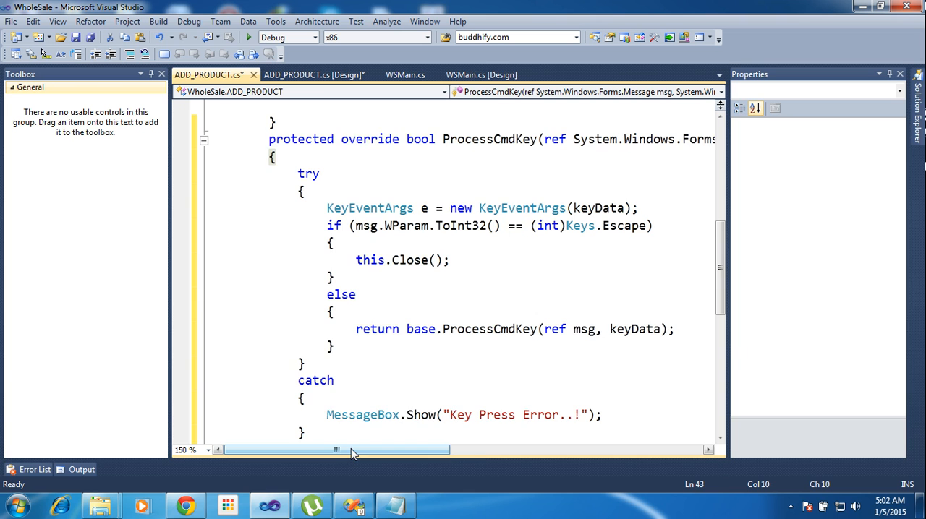
{"action": "left_click_drag", "start_coordinate": [336, 450], "coordinate": [408, 449]}
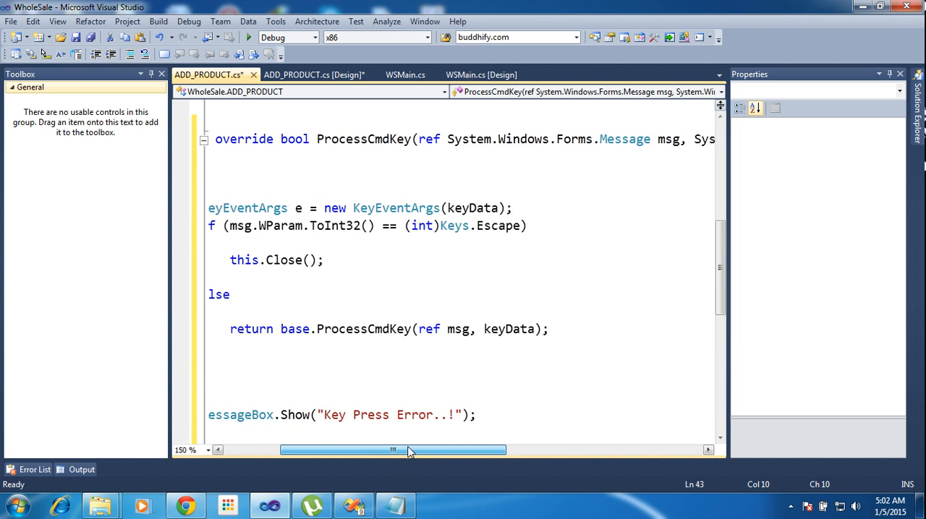
{"action": "left_click_drag", "start_coordinate": [394, 450], "coordinate": [446, 450]}
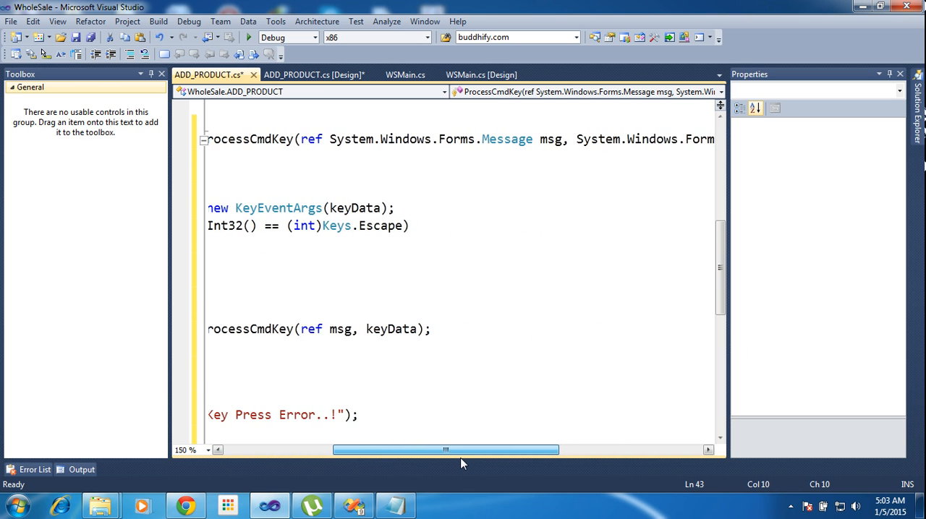
{"action": "left_click_drag", "start_coordinate": [444, 449], "coordinate": [483, 449]}
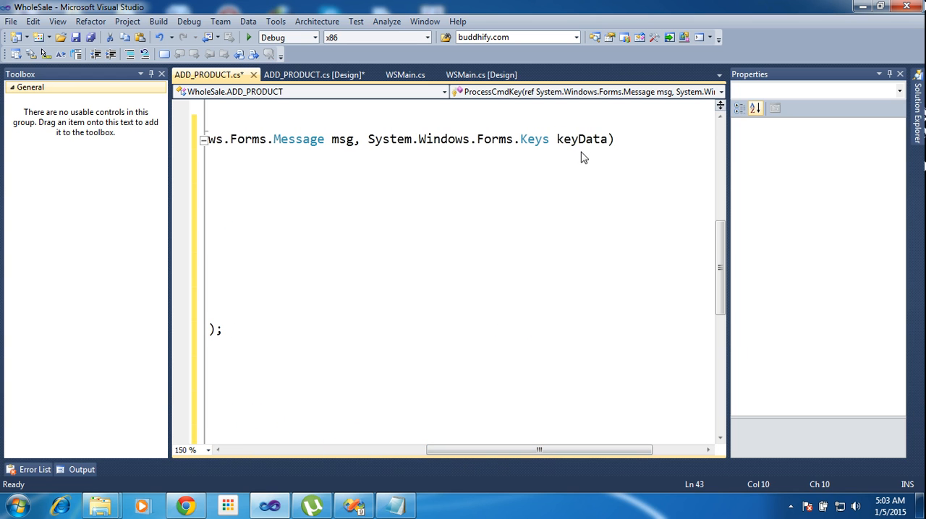
{"action": "double_click", "coordinate": [583, 139]}
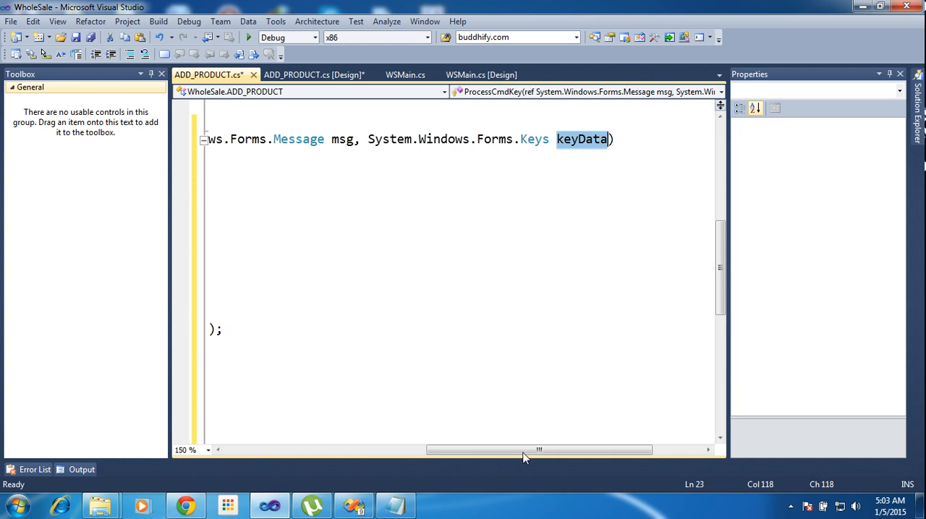
Delete Escape after 'Keys.' in the if condition, triggering the Online Help Consent prompt
{"action": "scroll", "scroll_direction": "left", "scroll_amount": 3}
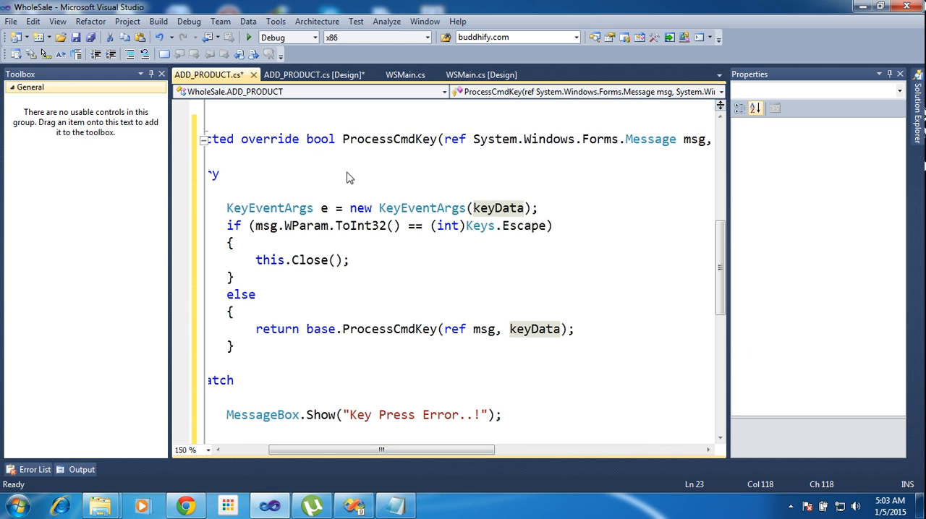
{"action": "mouse_move", "coordinate": [414, 312]}
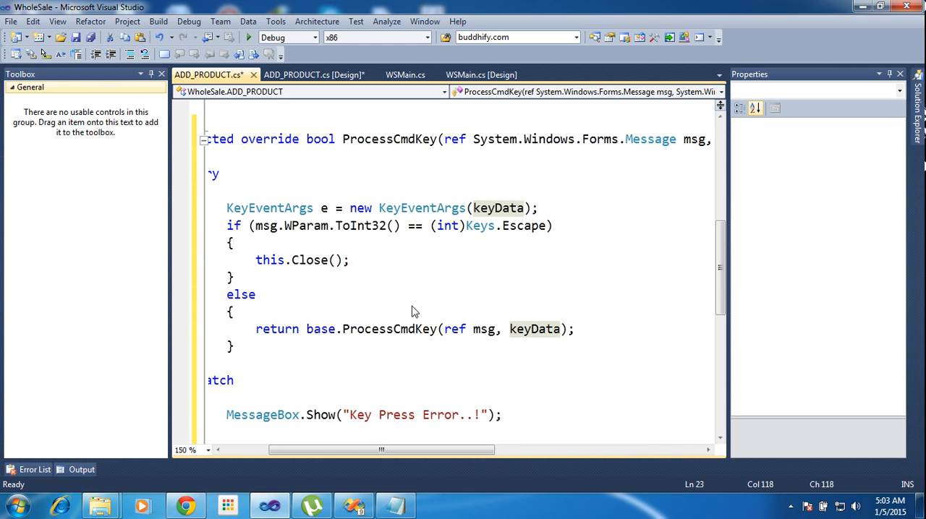
{"action": "mouse_move", "coordinate": [534, 302]}
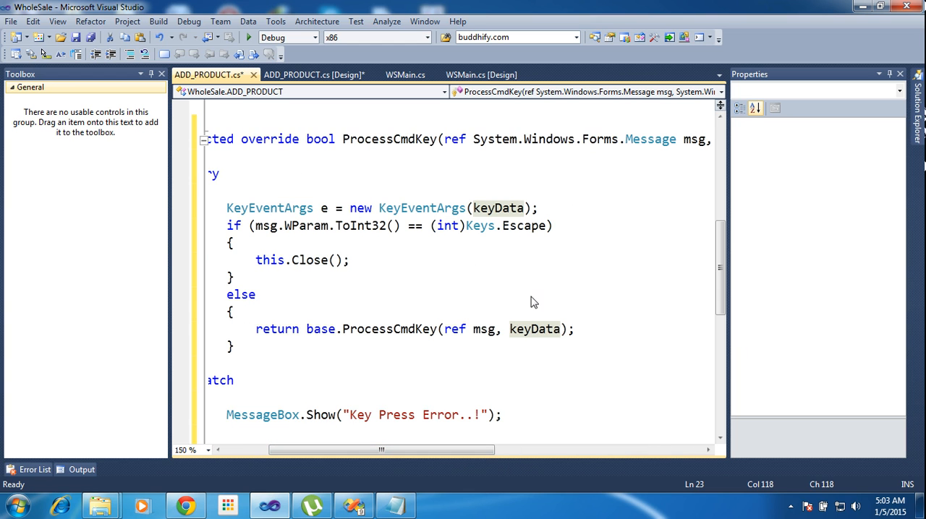
{"action": "mouse_move", "coordinate": [502, 248]}
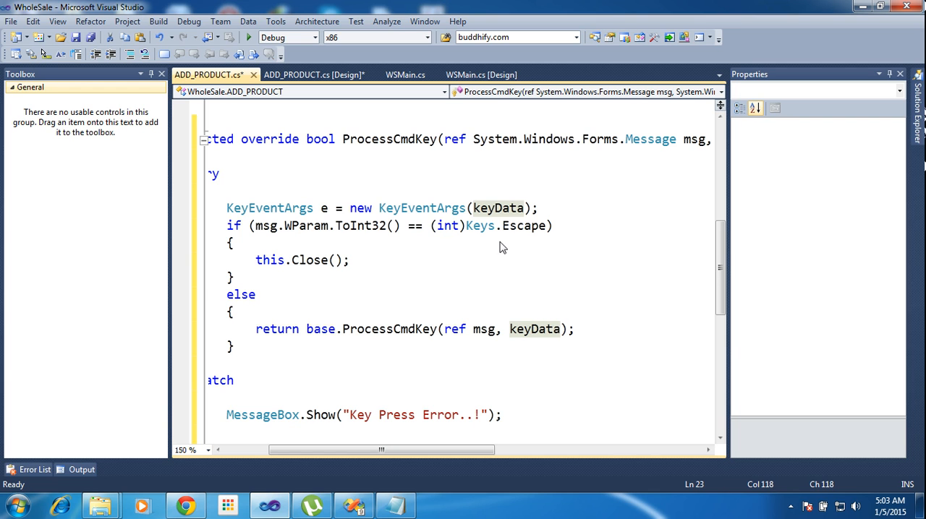
{"action": "double_click", "coordinate": [524, 226]}
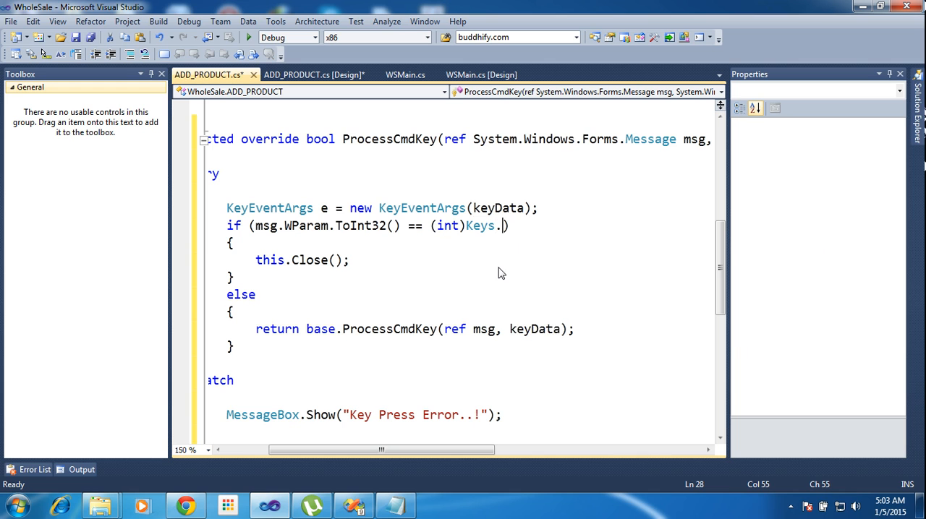
{"action": "type", "text": "."}
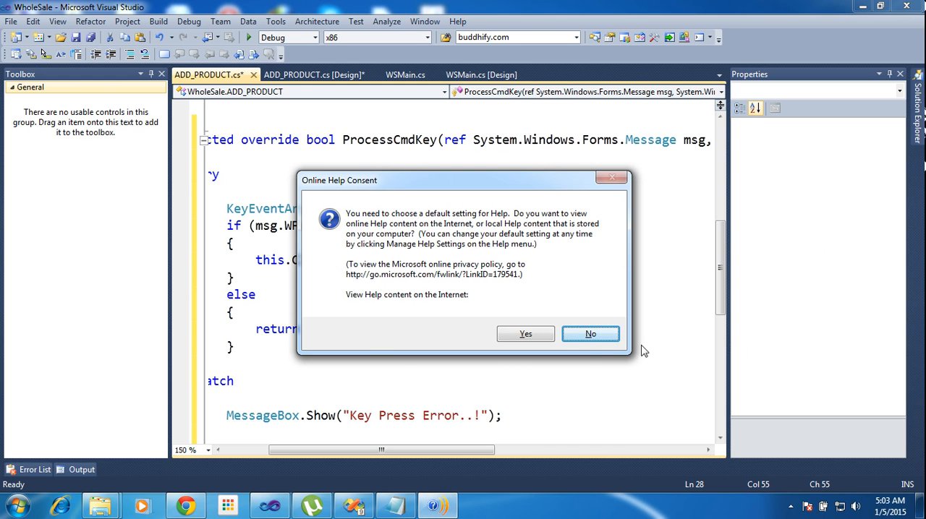
Answer No to viewing help content online
{"action": "left_click", "coordinate": [590, 334]}
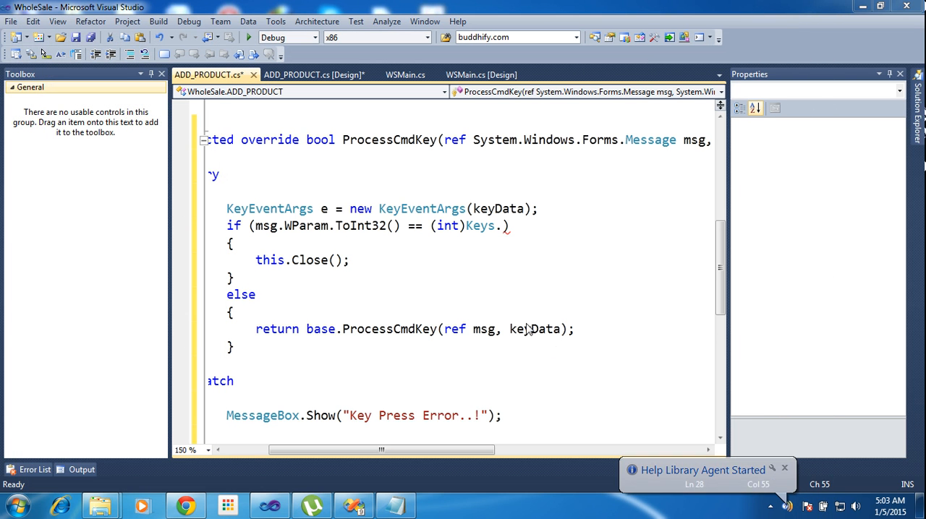
Change the if condition to compare against Keys.F1
{"action": "type", "text": "f"}
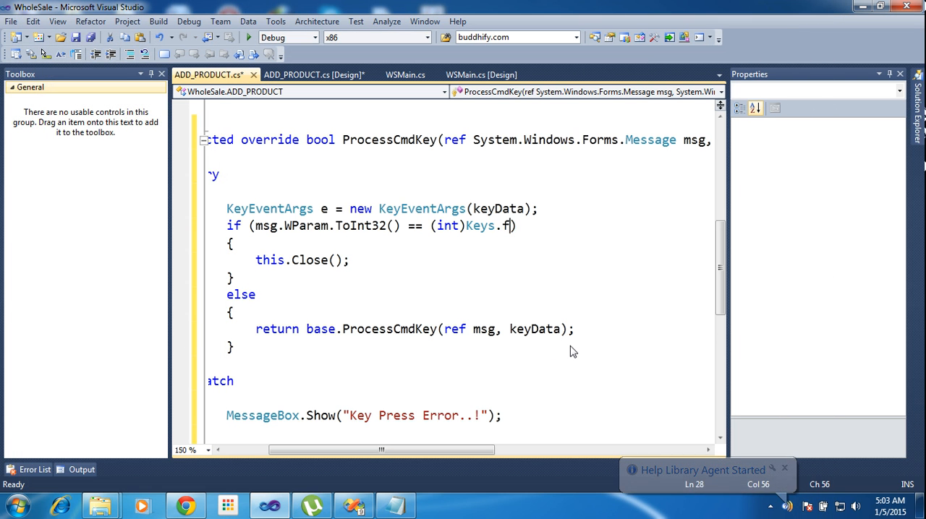
{"action": "key", "text": "Backspace"}
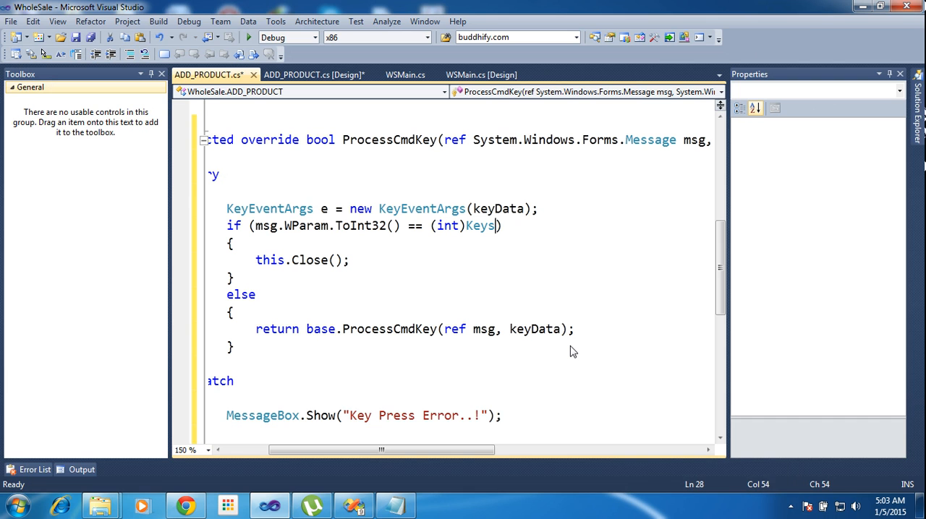
{"action": "type", "text": ".f"}
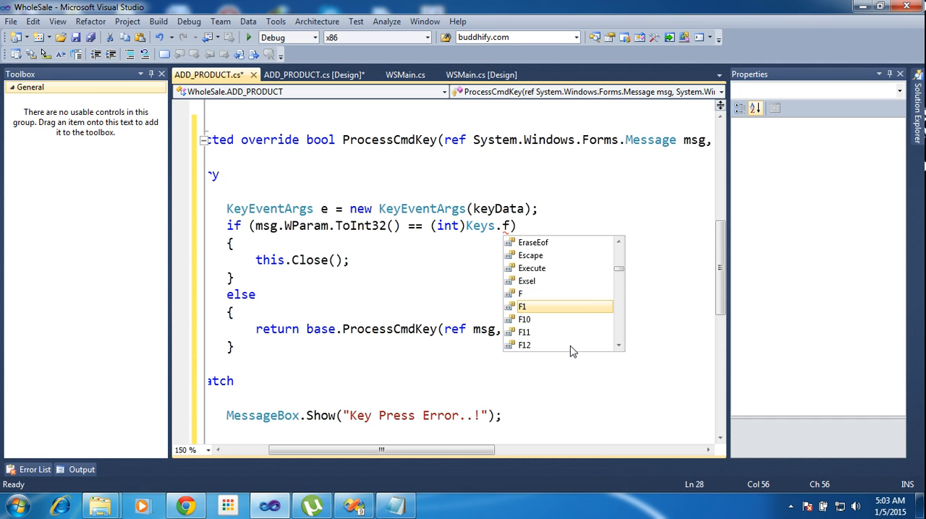
{"action": "double_click", "coordinate": [522, 306]}
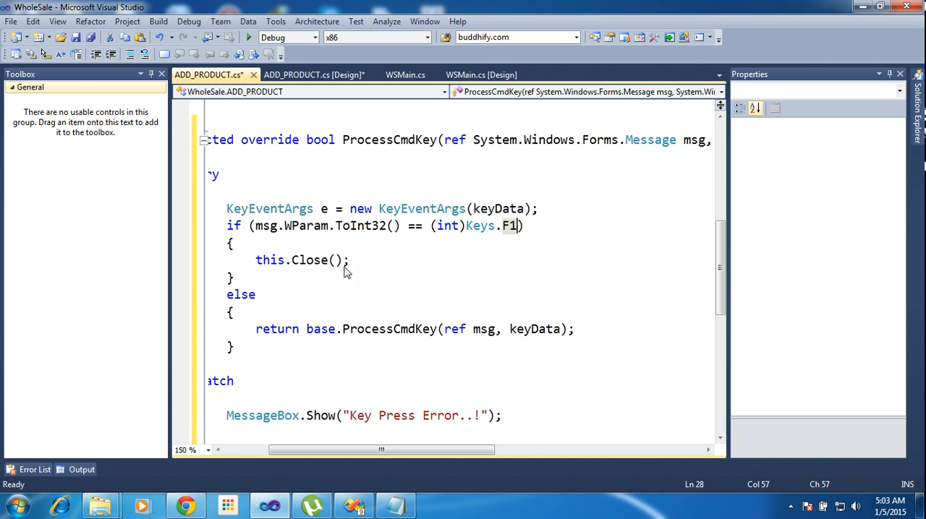
Replace this.Close(); with comboBox1.Focus(); and duplicate the if-block
{"action": "triple_click", "coordinate": [302, 261]}
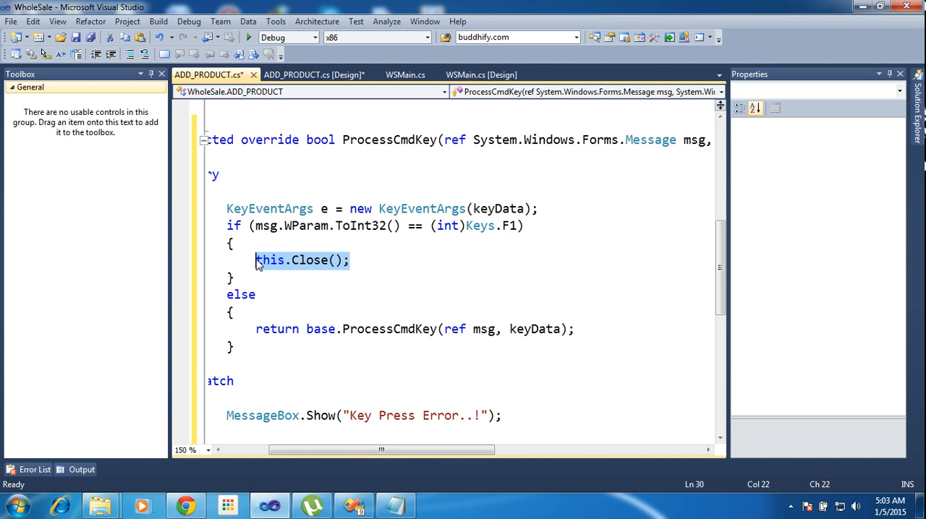
{"action": "type", "text": "comboBox1"}
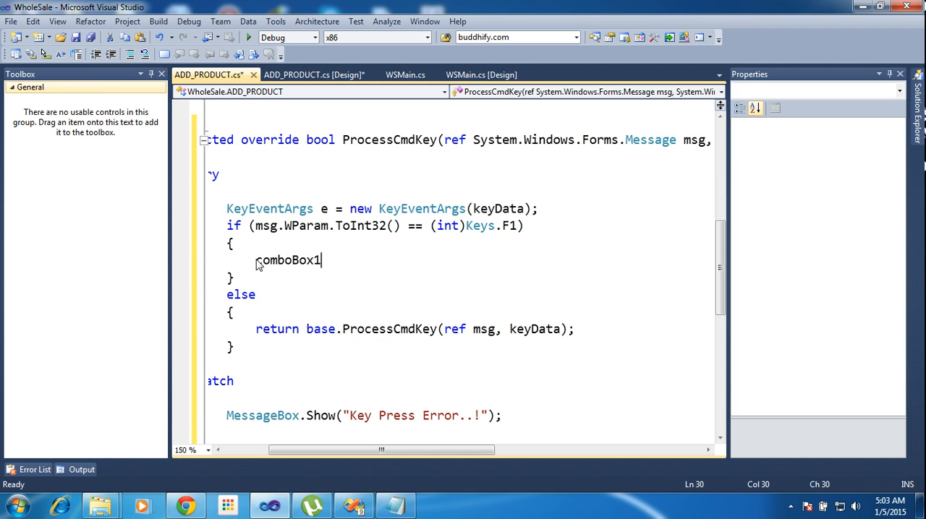
{"action": "type", "text": "."}
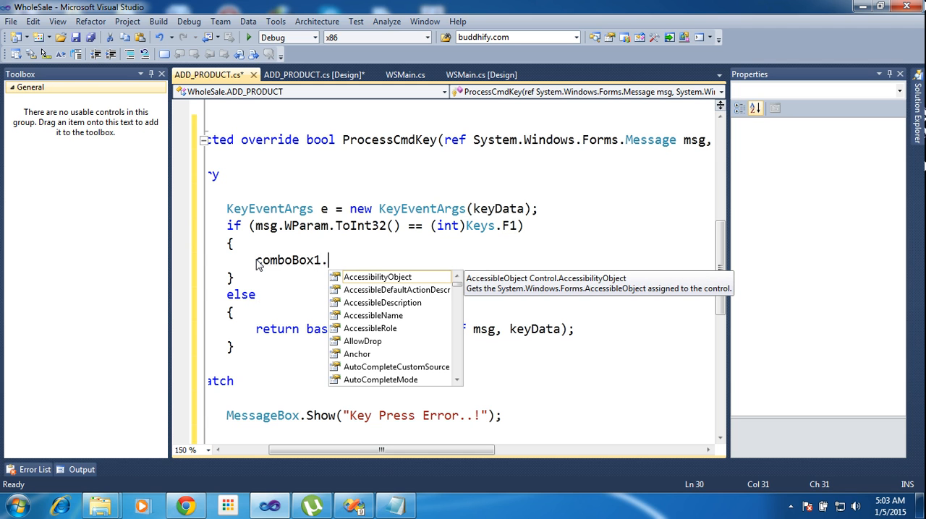
{"action": "type", "text": "fo"}
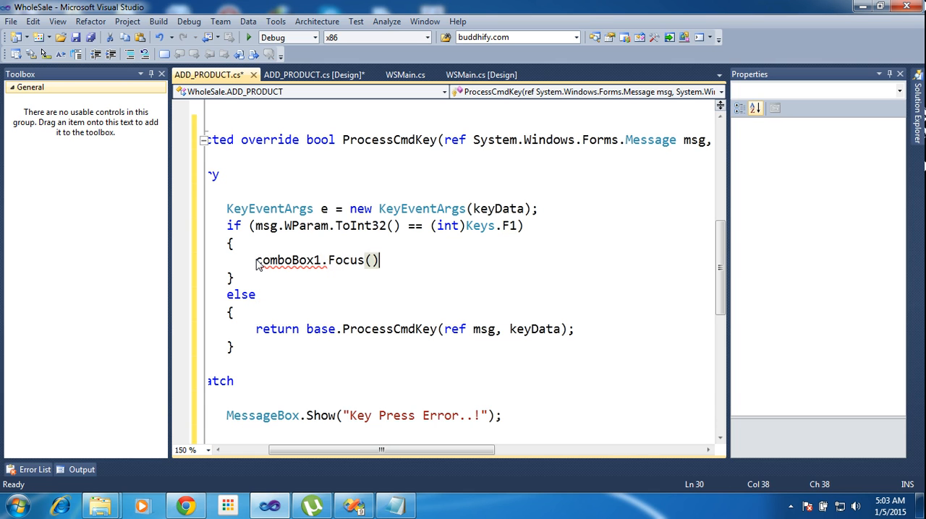
{"action": "type", "text": ";"}
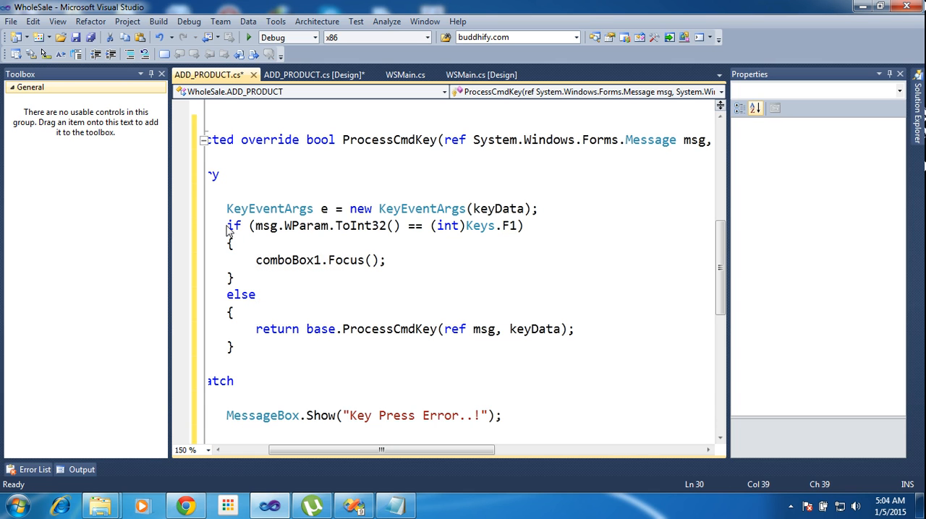
{"action": "left_click_drag", "start_coordinate": [226, 225], "coordinate": [233, 277]}
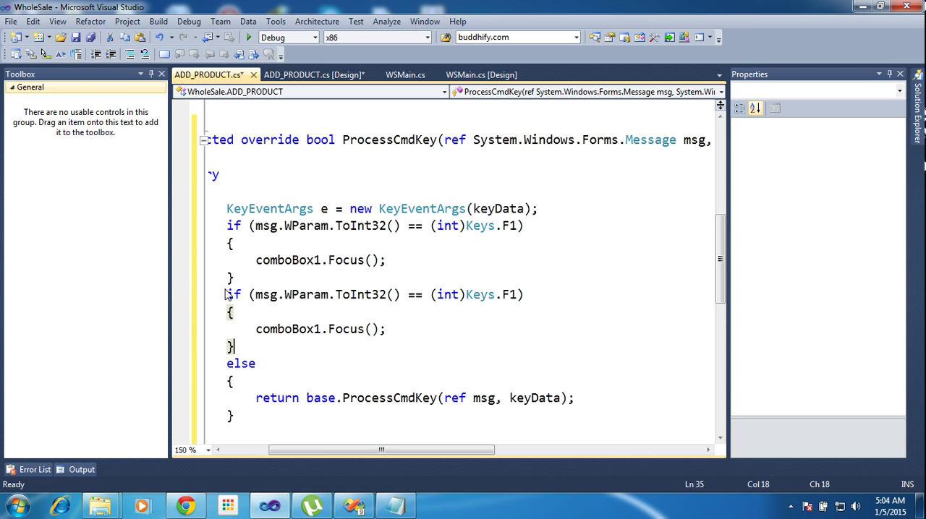
Make the copied block an else-if on Keys.F2 that calls textBox1.Focus();
{"action": "type", "text": "else"}
{"action": "left_click", "coordinate": [459, 329]}
{"action": "type", "text": "y;"}
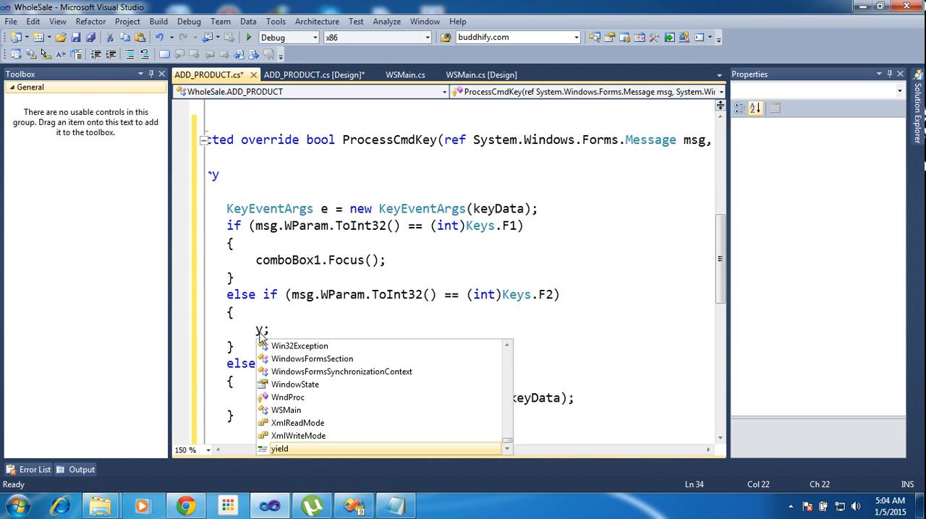
{"action": "key", "text": "BackSpace"}
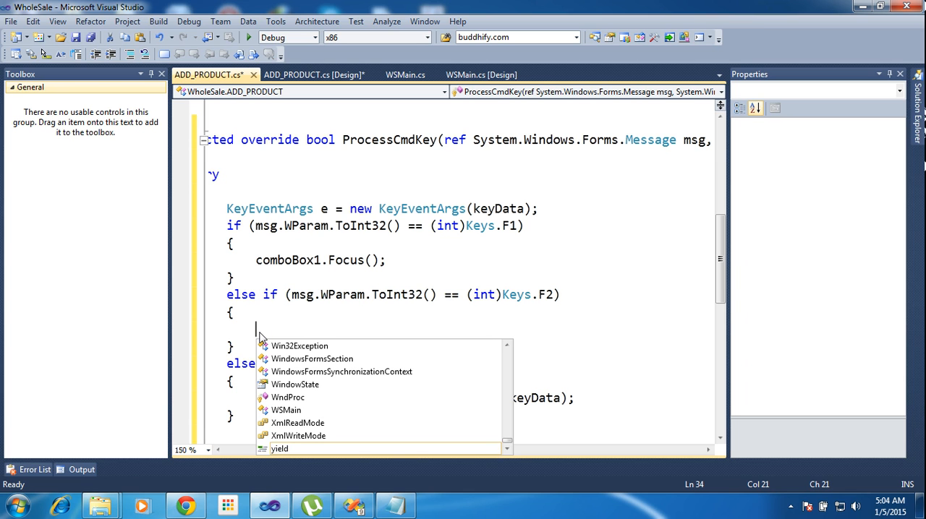
{"action": "type", "text": "textBox1.Focus"}
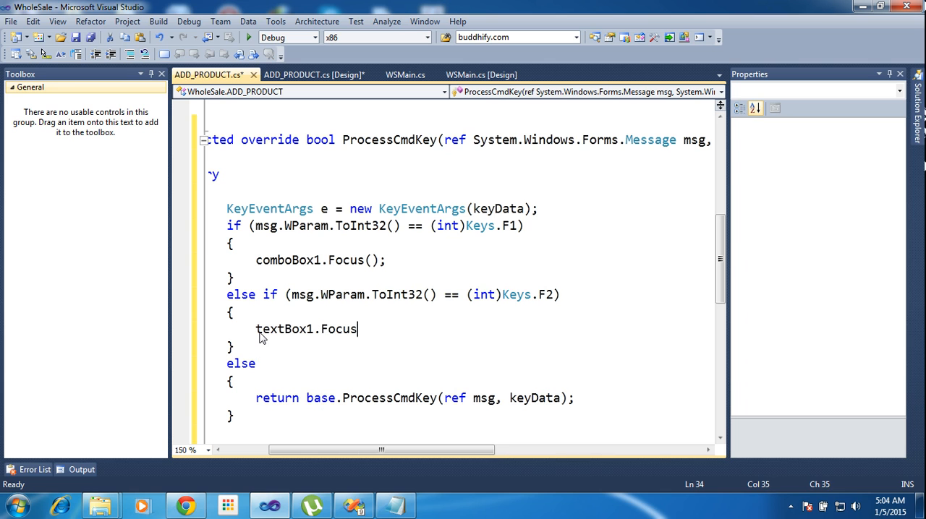
{"action": "type", "text": "()"}
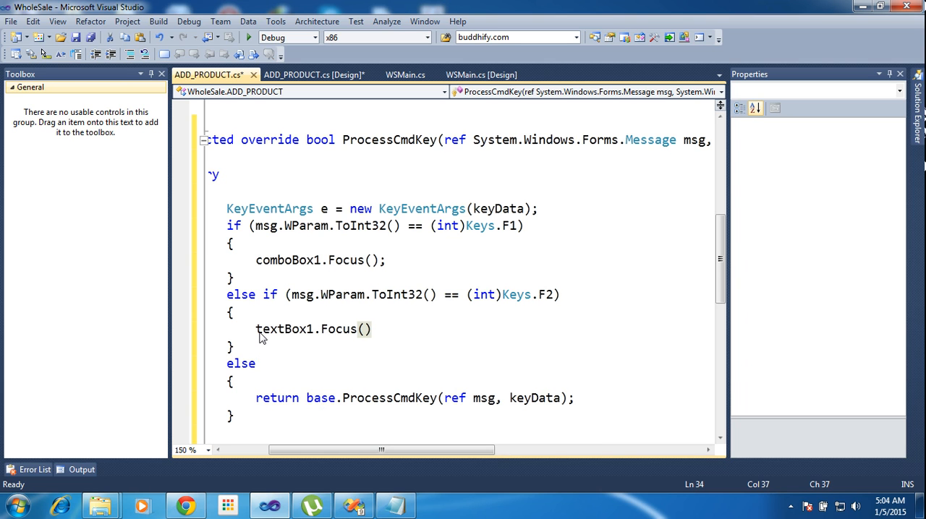
{"action": "type", "text": ";"}
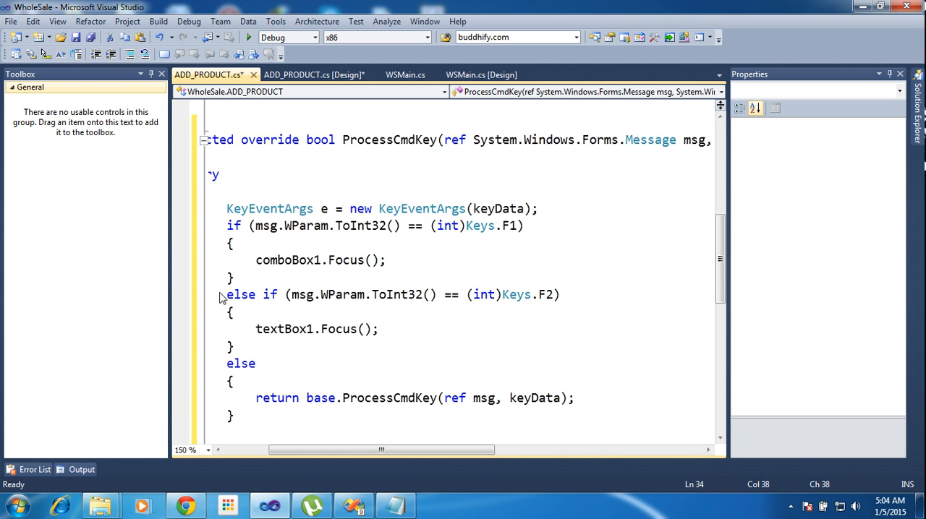
Duplicate the F2 branch as a Keys.F3 branch calling button1.Focus();
{"action": "left_click_drag", "start_coordinate": [226, 294], "coordinate": [235, 347]}
{"action": "type", "text": "b"}
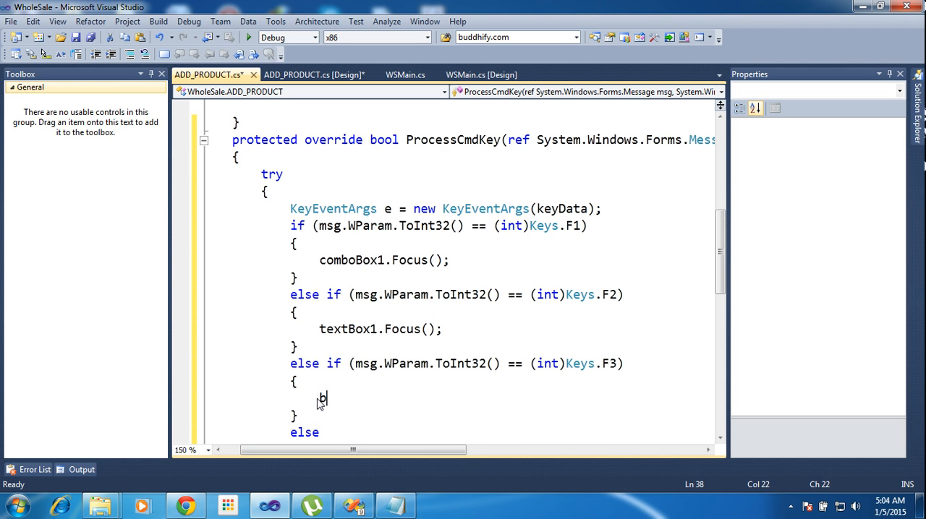
{"action": "type", "text": "utt"}
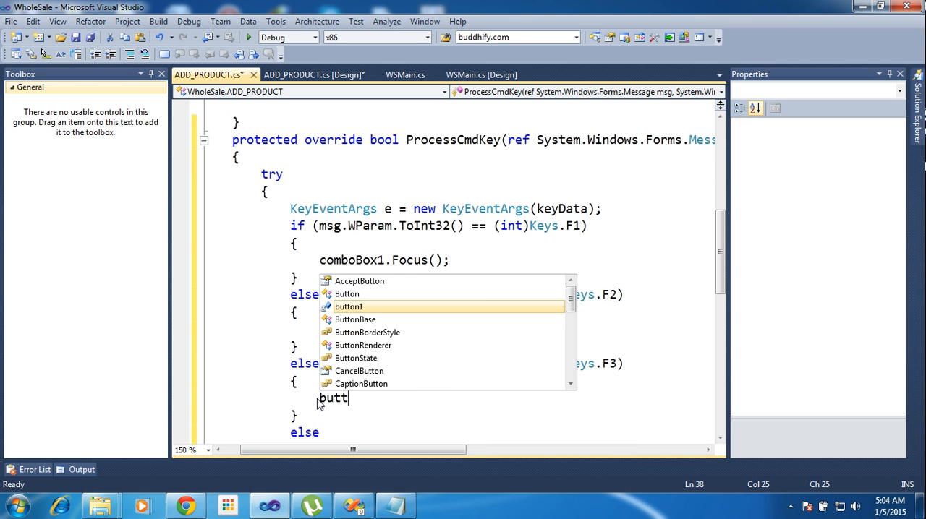
{"action": "type", "text": "on1.Focus"}
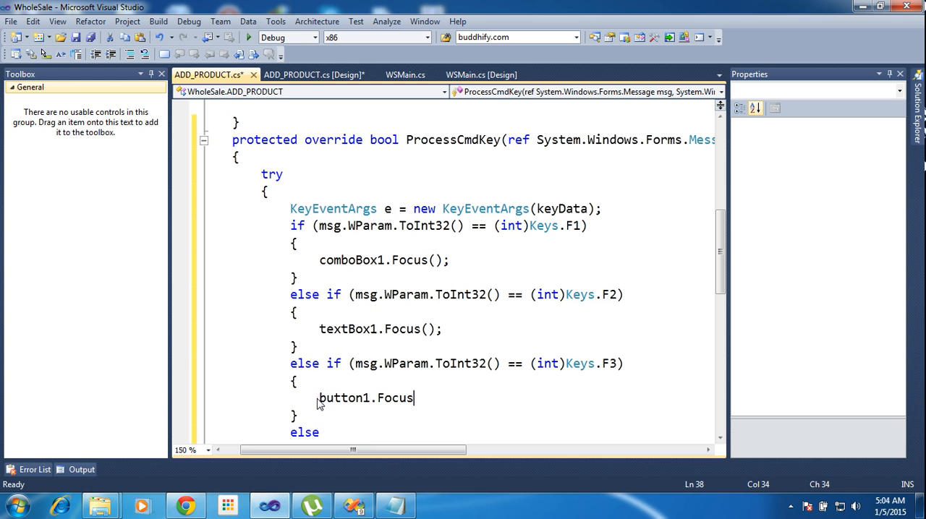
{"action": "type", "text": "();"}
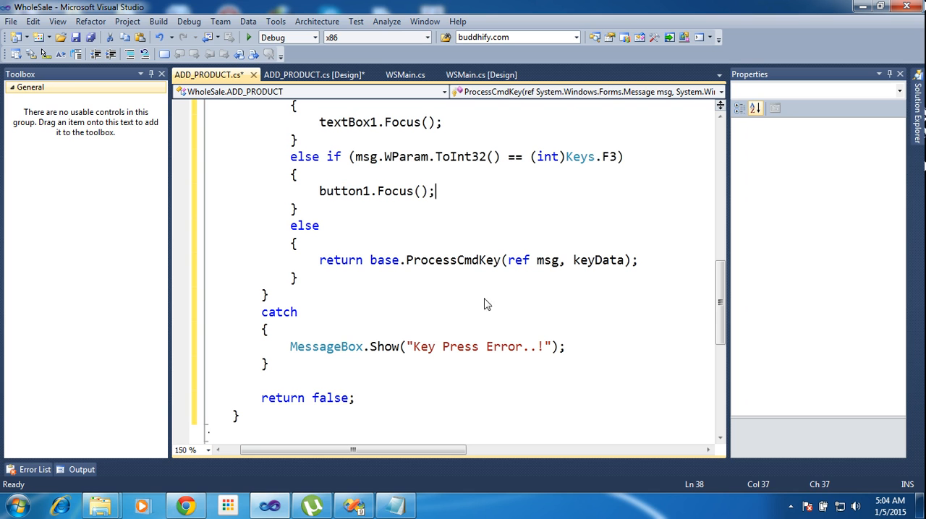
{"action": "mouse_move", "coordinate": [405, 278]}
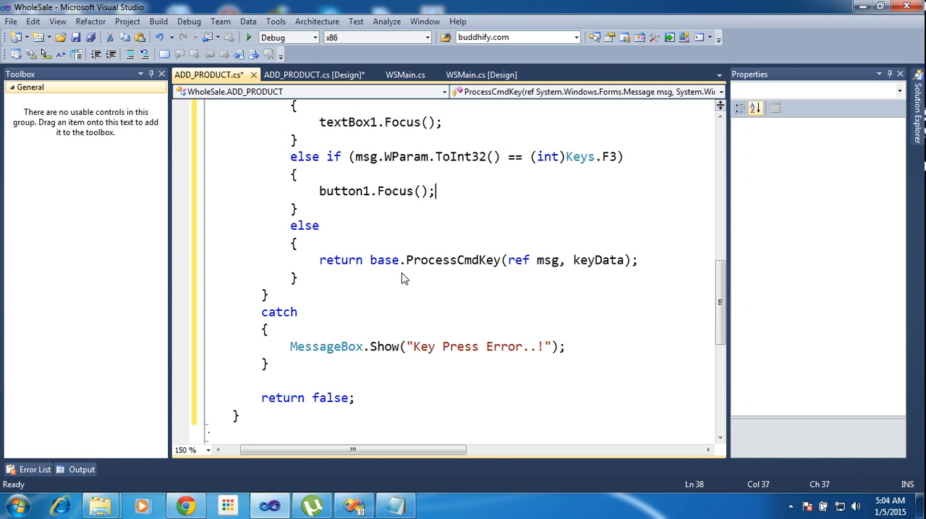
{"action": "mouse_move", "coordinate": [329, 347]}
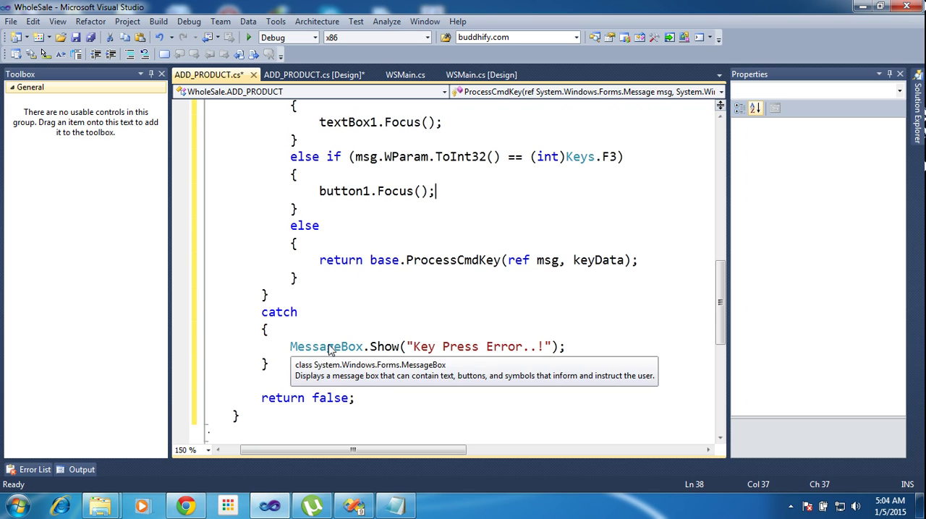
Review the code, then start debugging WholeSale to open the ADD_PRODUCT form
{"action": "scroll", "scroll_direction": "down", "scroll_amount": 3}
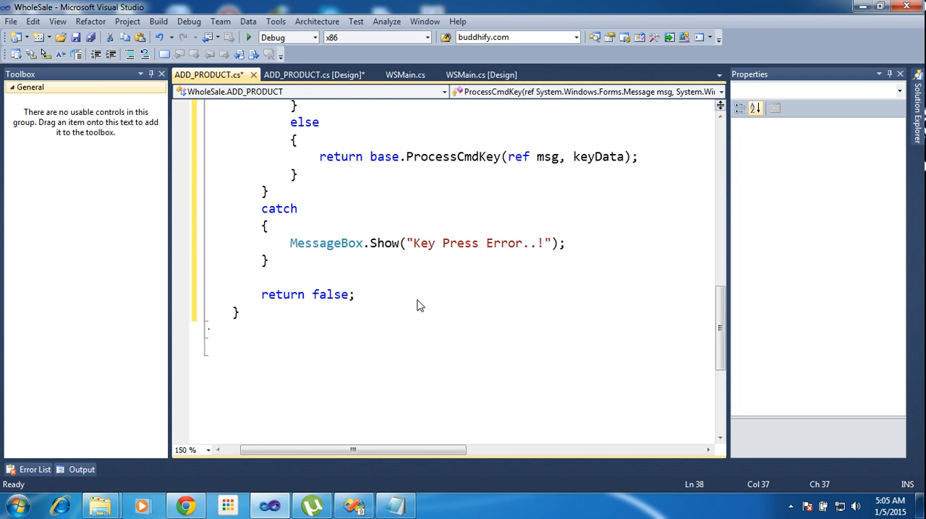
{"action": "key", "text": "ctrl+s"}
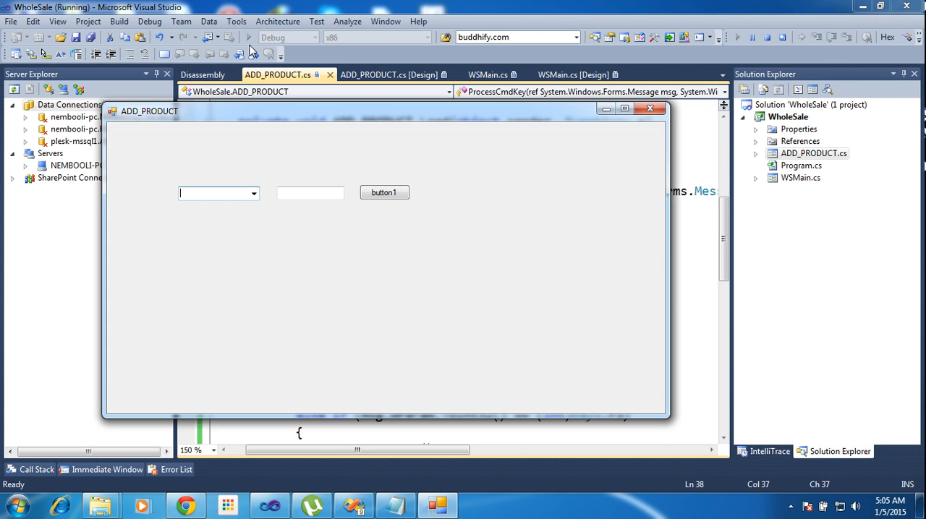
Type test text 'gffgfg' into the running form's text box, then stop debugging
{"action": "left_click", "coordinate": [311, 192]}
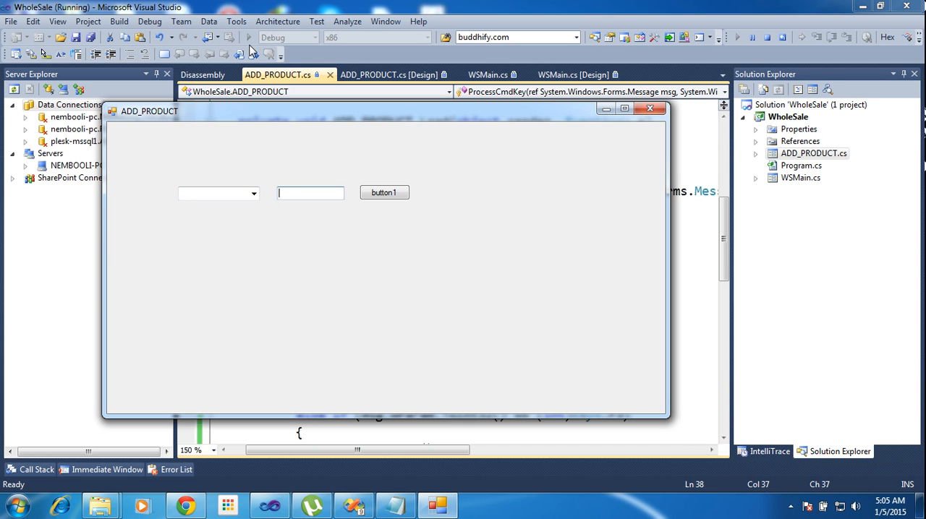
{"action": "type", "text": "gffgfg"}
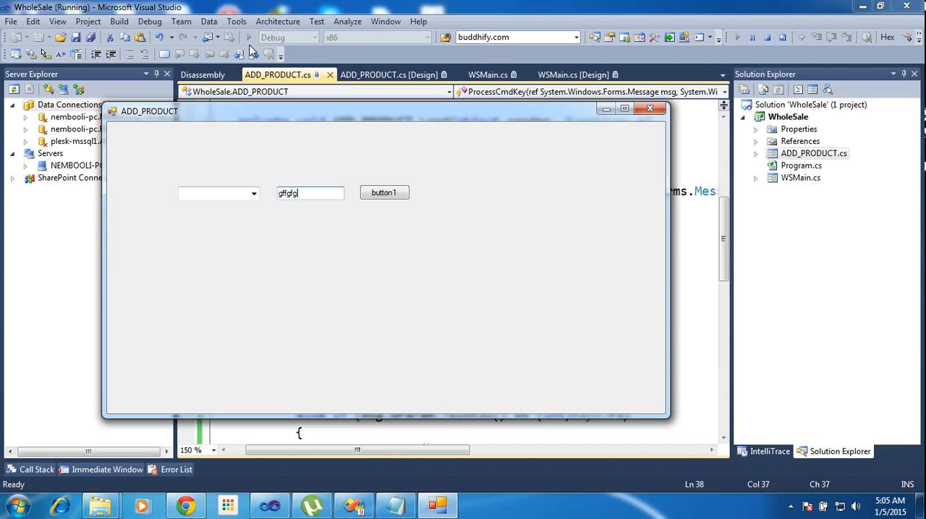
{"action": "type", "text": "gffg"}
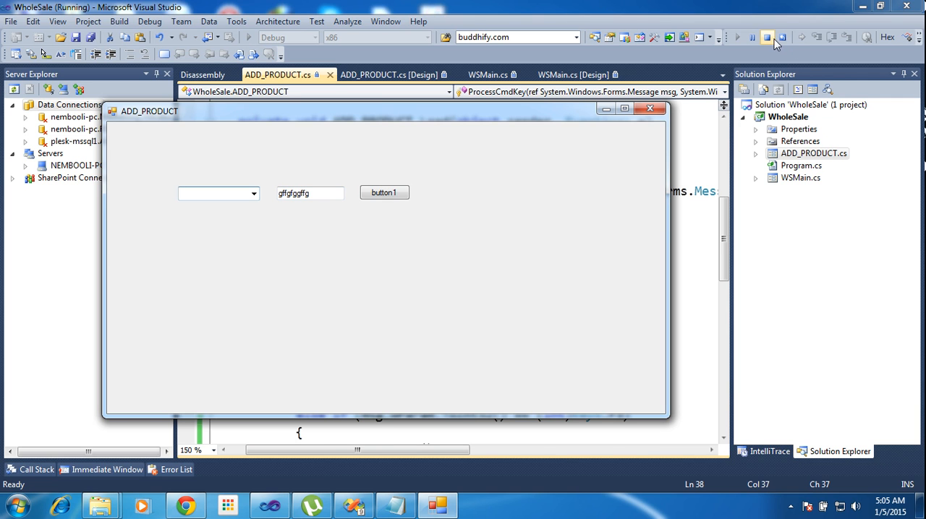
{"action": "left_click", "coordinate": [772, 39]}
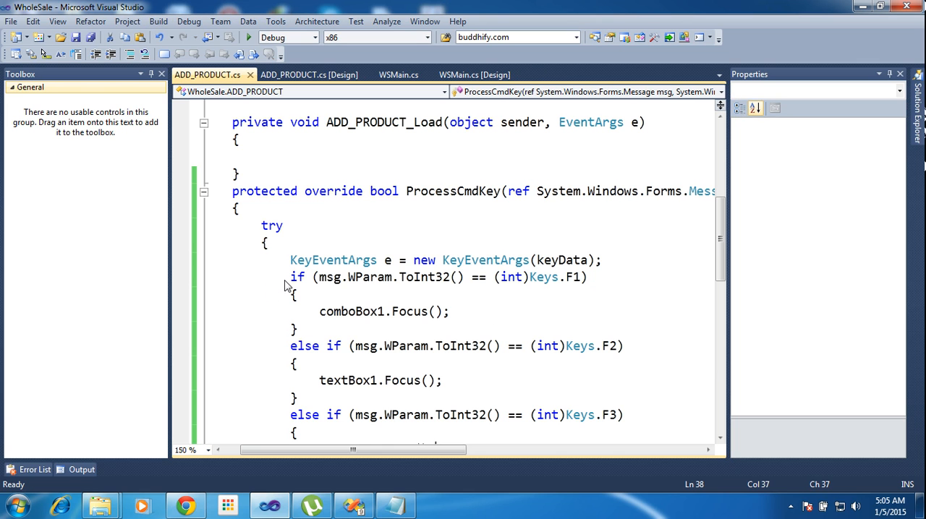
Duplicate the F2 else-if branch in ProcessCmdKey as a new F10 branch
{"action": "left_click_drag", "start_coordinate": [290, 276], "coordinate": [298, 330]}
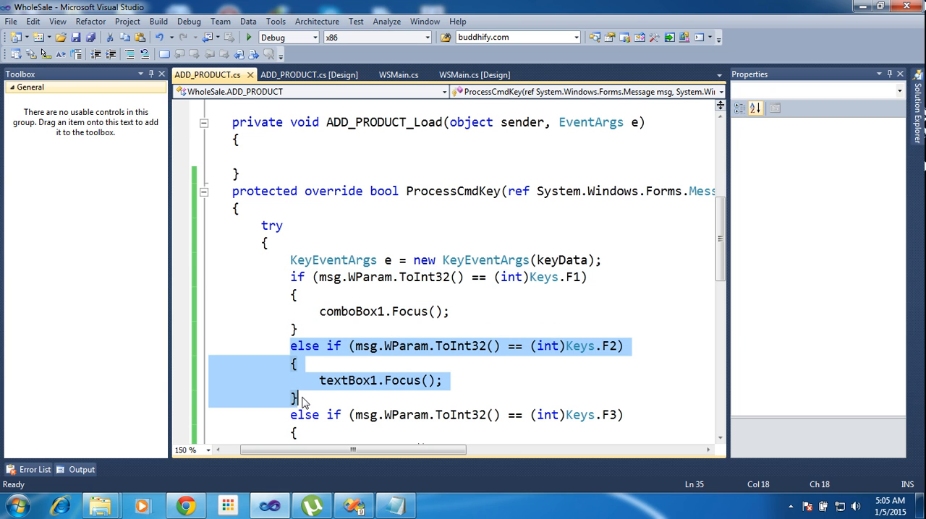
{"action": "scroll", "scroll_direction": "down", "scroll_amount": 3}
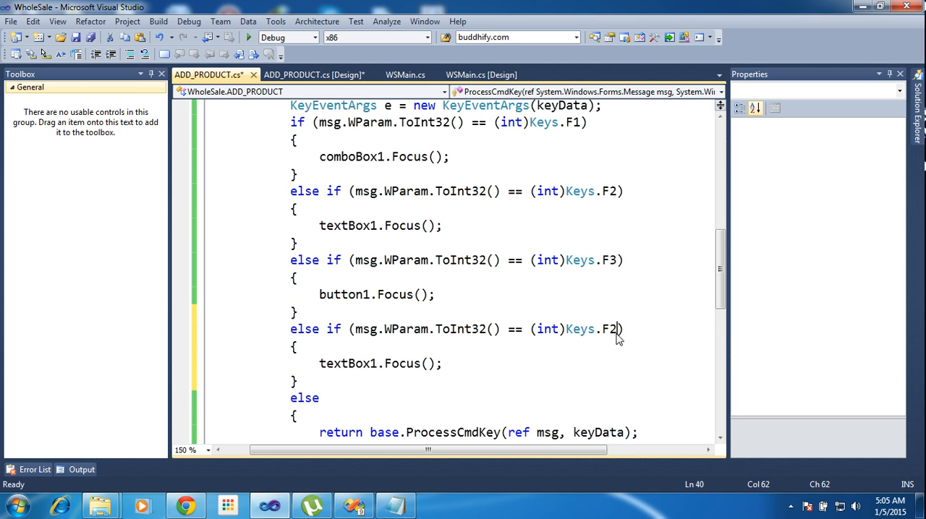
{"action": "key", "text": "Backspace"}
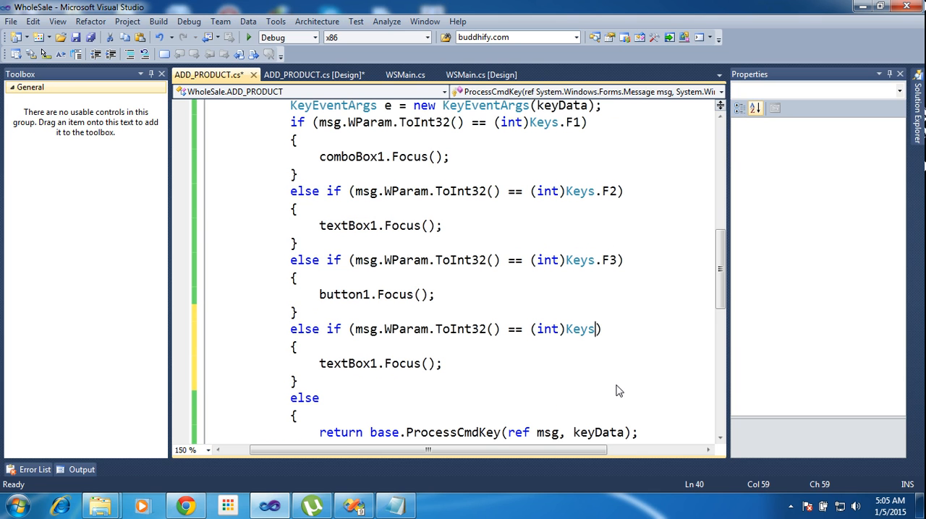
{"action": "type", "text": ".F10"}
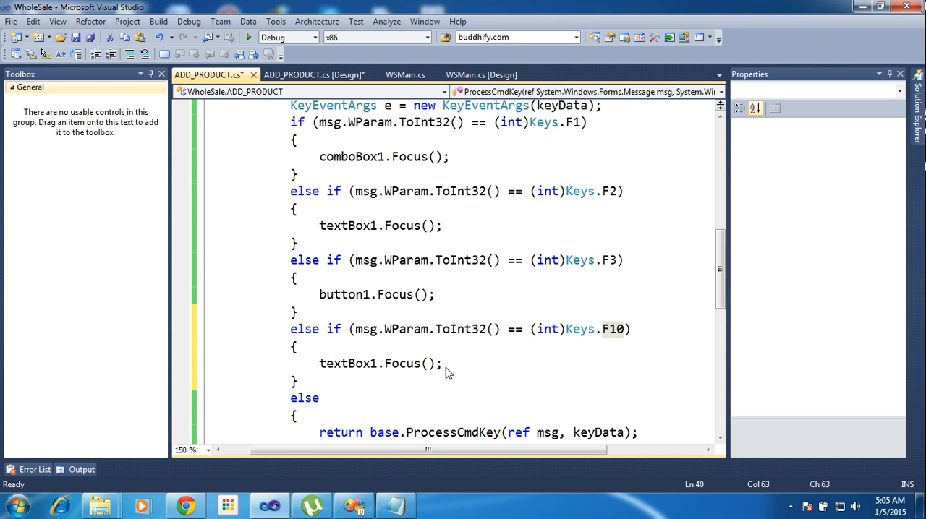
{"action": "left_click", "coordinate": [441, 364]}
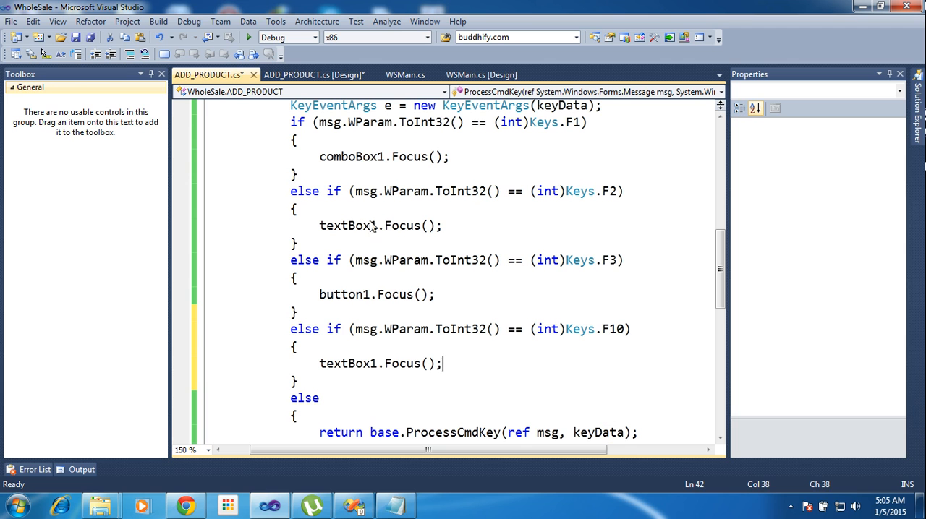
Make the F10 branch call comboBox1.Focus() and set SelectedIndex = 1, then run
{"action": "triple_click", "coordinate": [383, 157]}
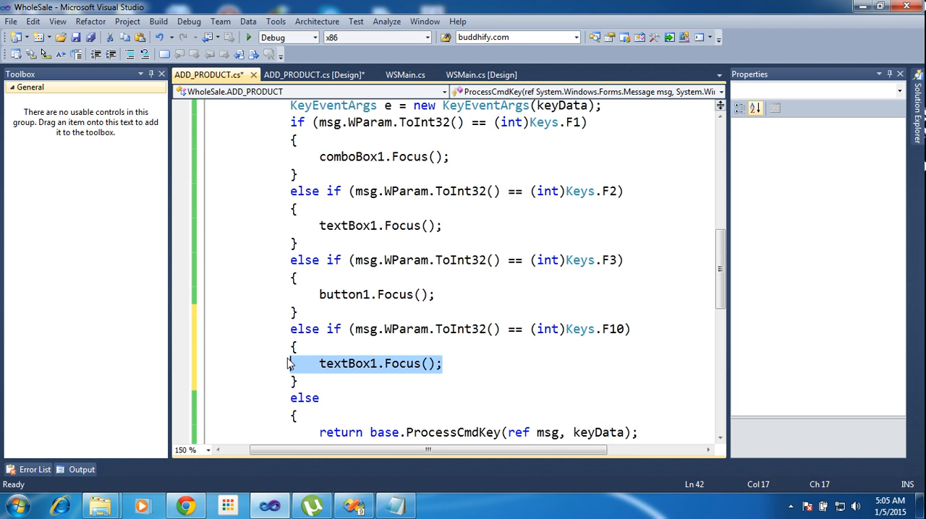
{"action": "type", "text": "comboBox1.Focus();"}
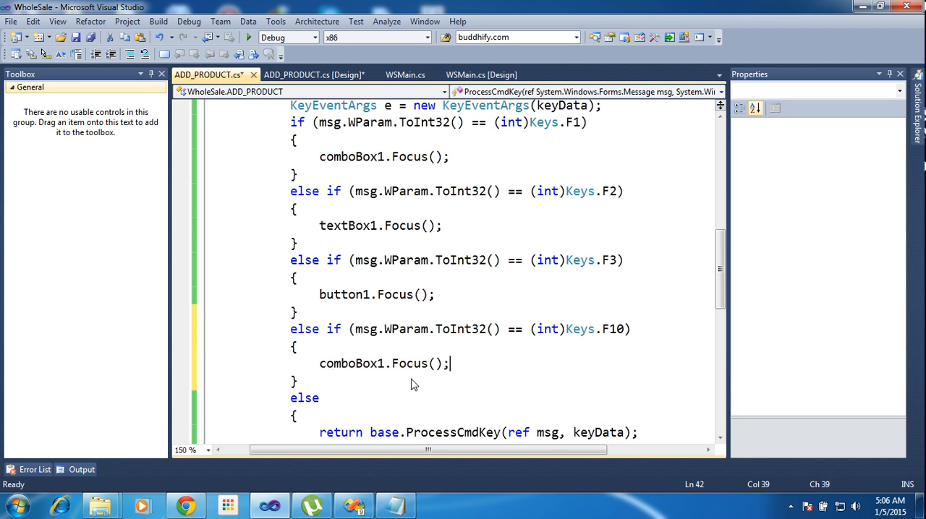
{"action": "type", "text": "comboBox1.SelectedIndex"}
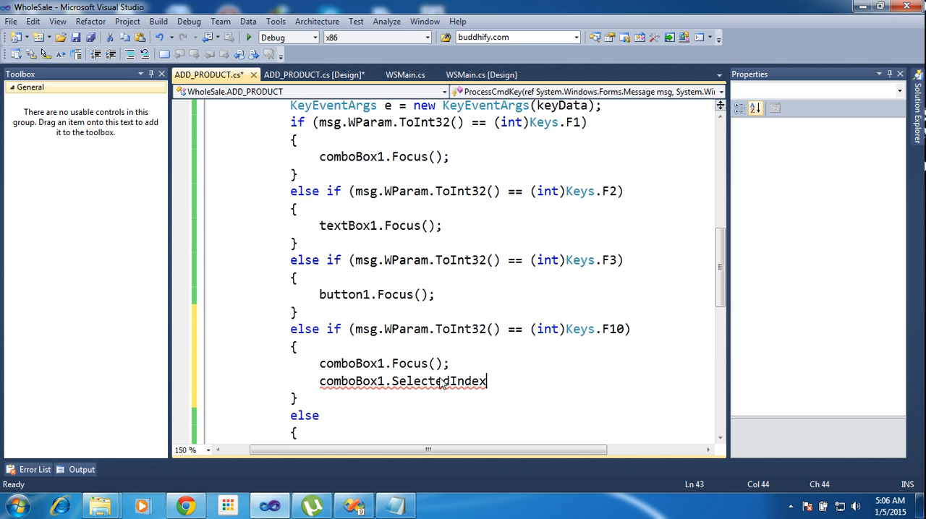
{"action": "type", "text": "="}
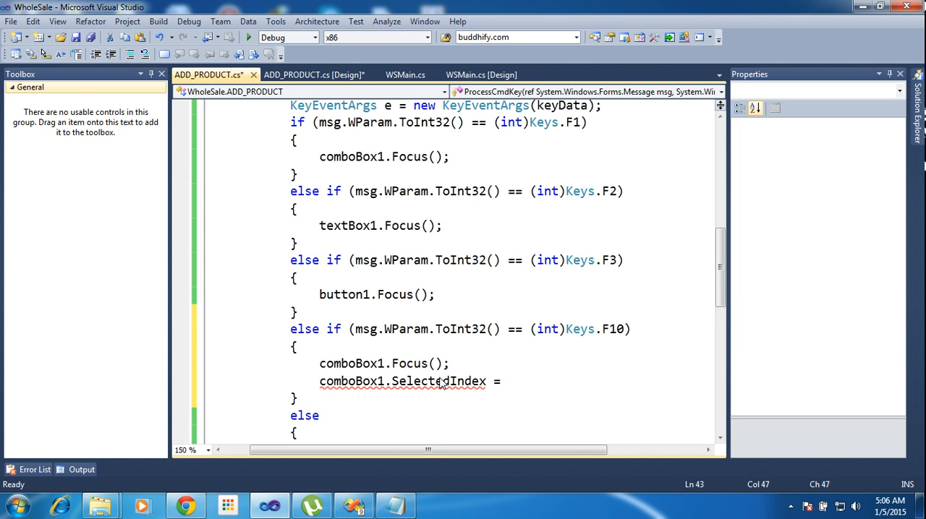
{"action": "type", "text": "1;"}
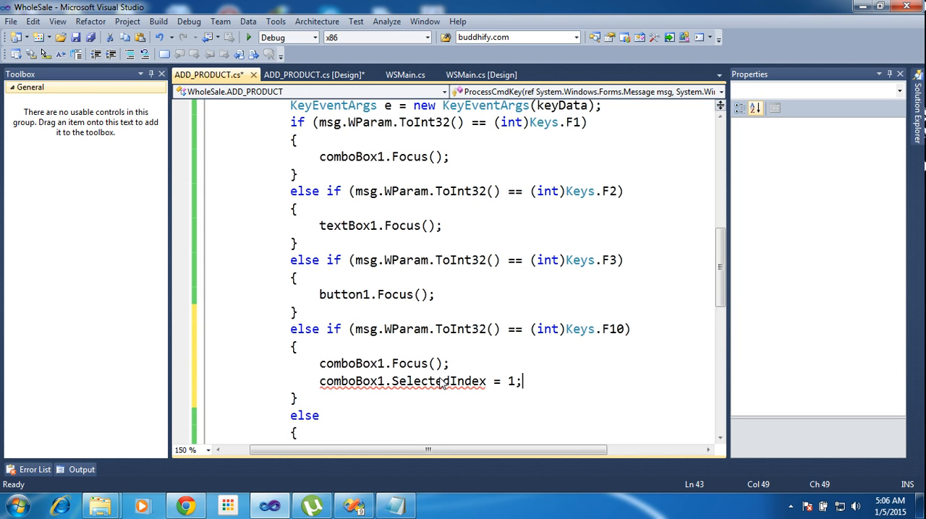
{"action": "key", "text": "ctrl+s"}
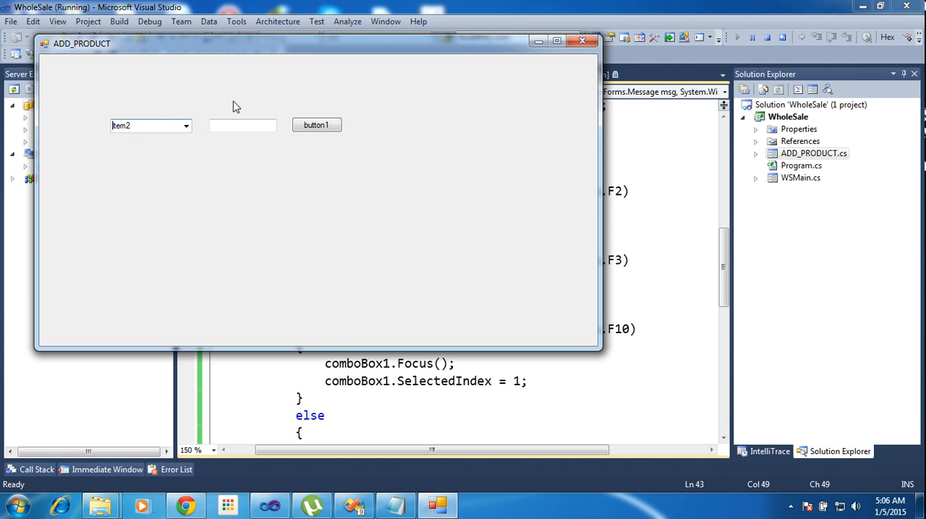
{"action": "mouse_move", "coordinate": [182, 127]}
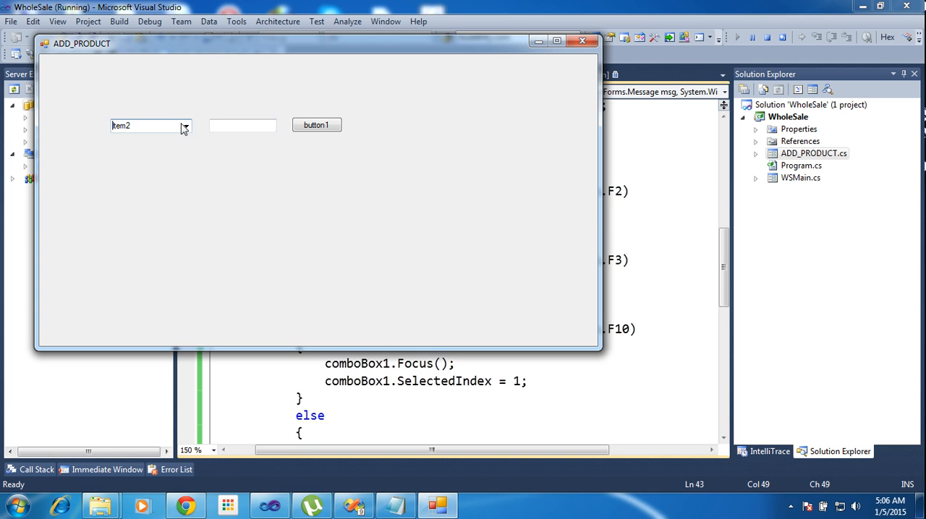
{"action": "left_click", "coordinate": [185, 125]}
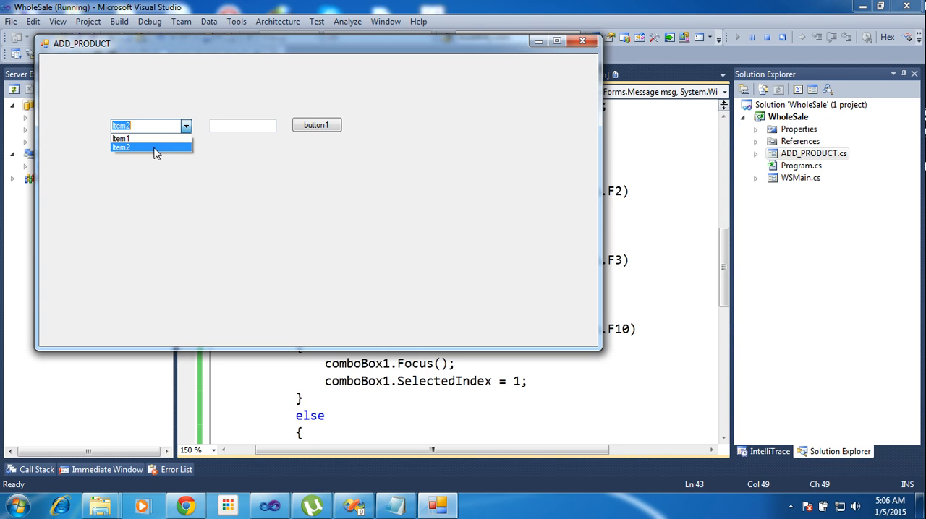
{"action": "mouse_move", "coordinate": [155, 152]}
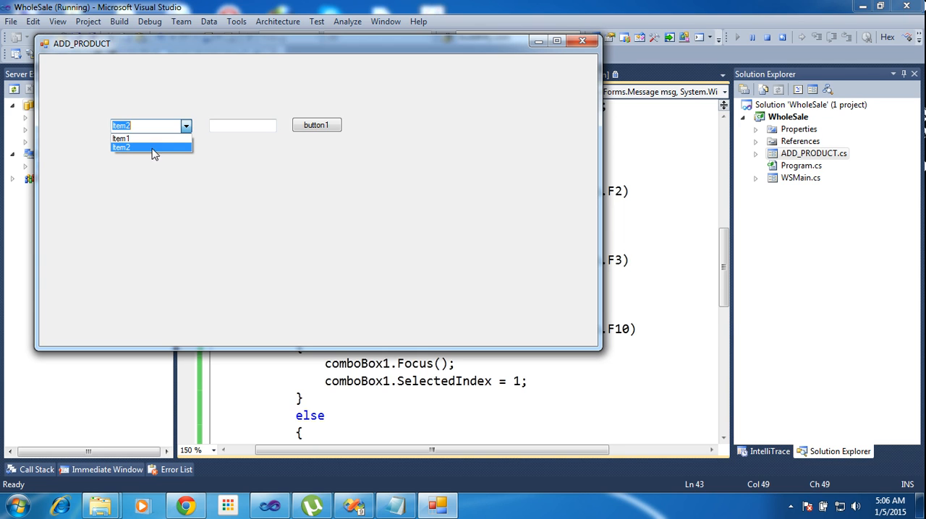
{"action": "left_click", "coordinate": [137, 147]}
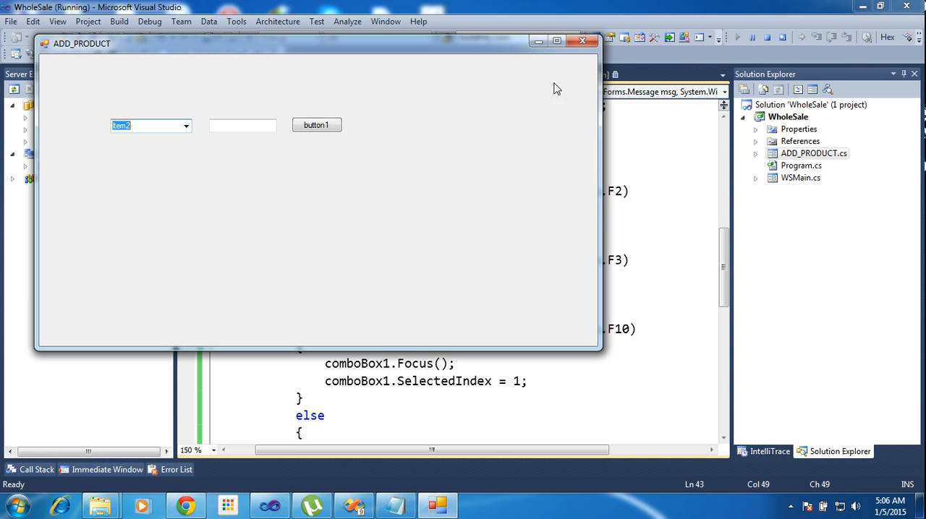
{"action": "mouse_move", "coordinate": [579, 41]}
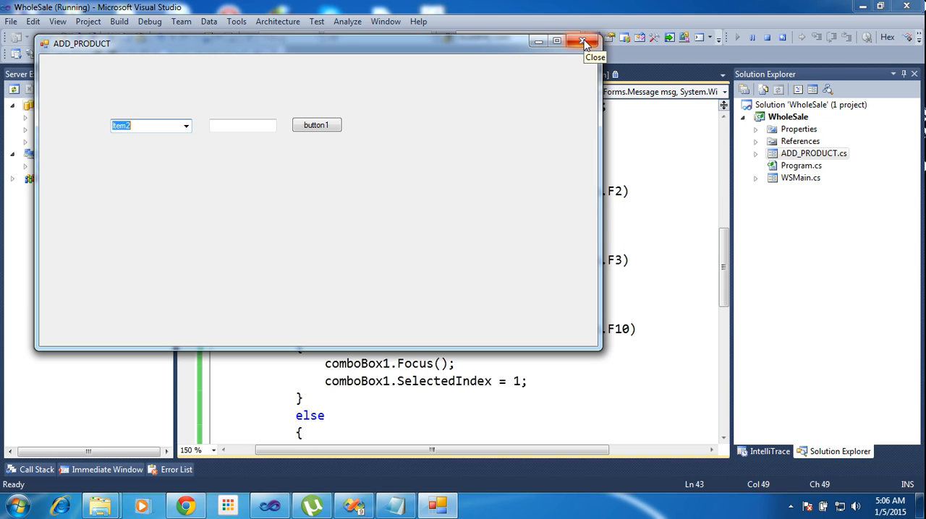
{"action": "mouse_move", "coordinate": [150, 62]}
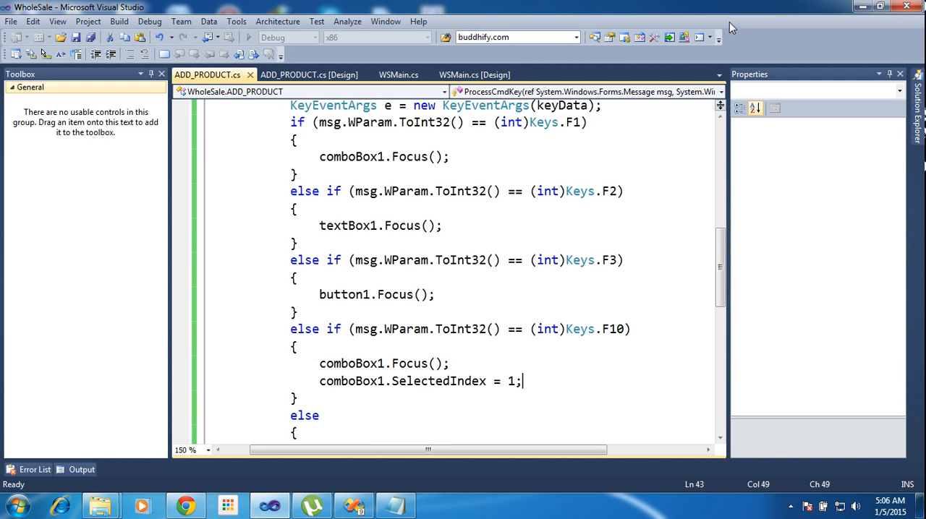
Change the copied F10 branch's condition to Keys.Escape
{"action": "scroll", "scroll_direction": "down", "scroll_amount": 3}
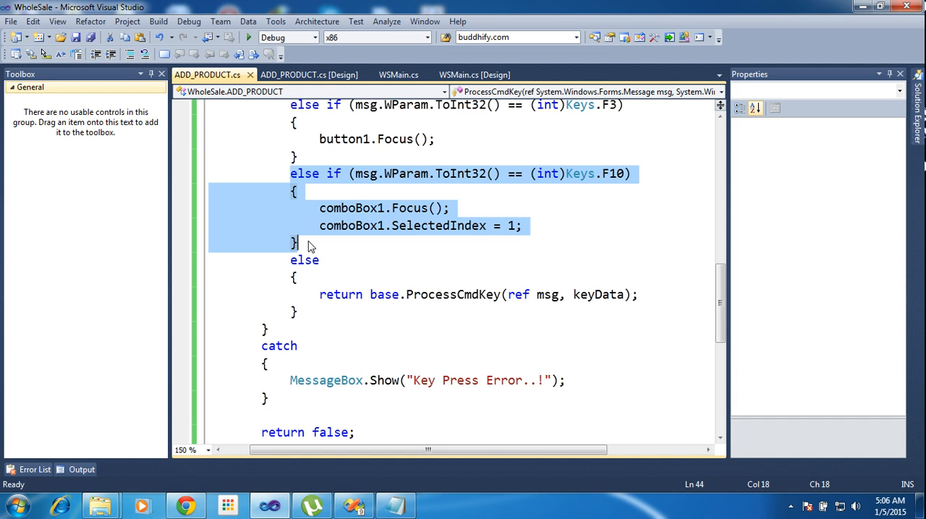
{"action": "mouse_move", "coordinate": [304, 260]}
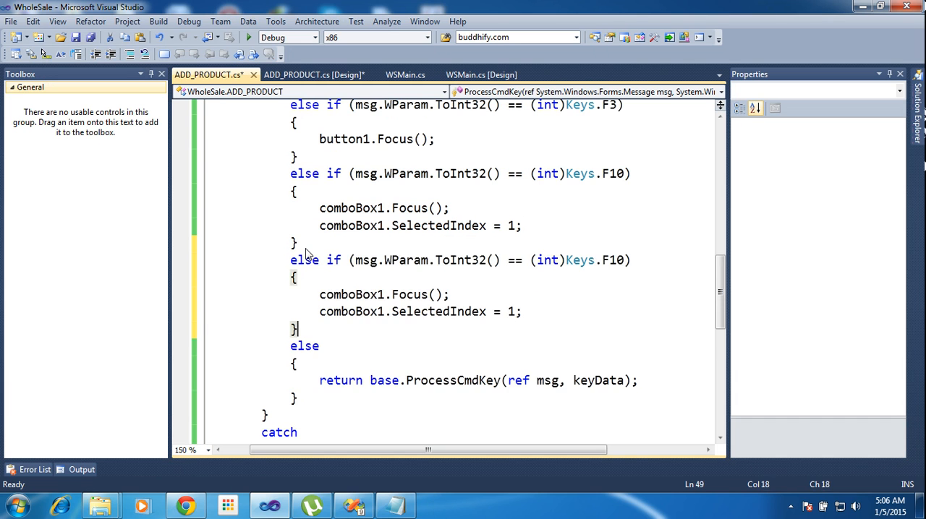
{"action": "double_click", "coordinate": [614, 260]}
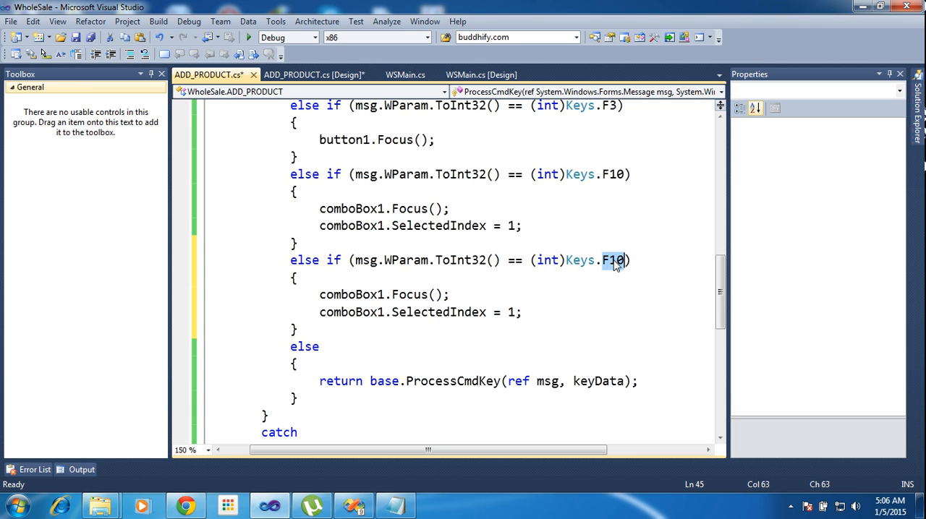
{"action": "type", "text": "e"}
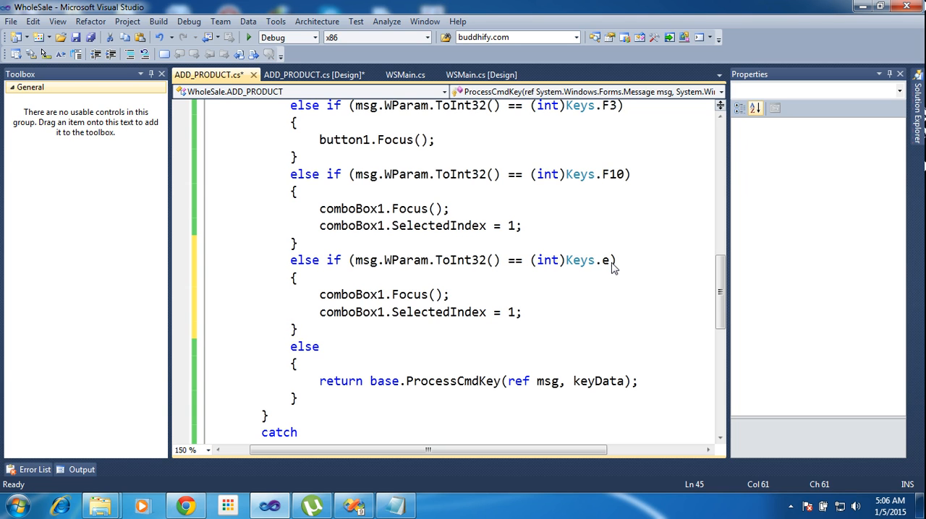
{"action": "key", "text": "BackSpace"}
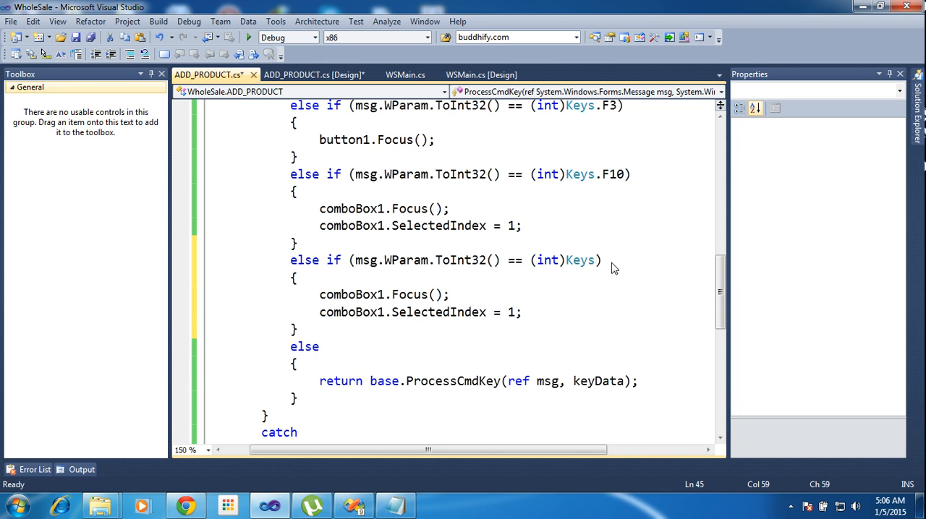
{"action": "type", "text": ".es"}
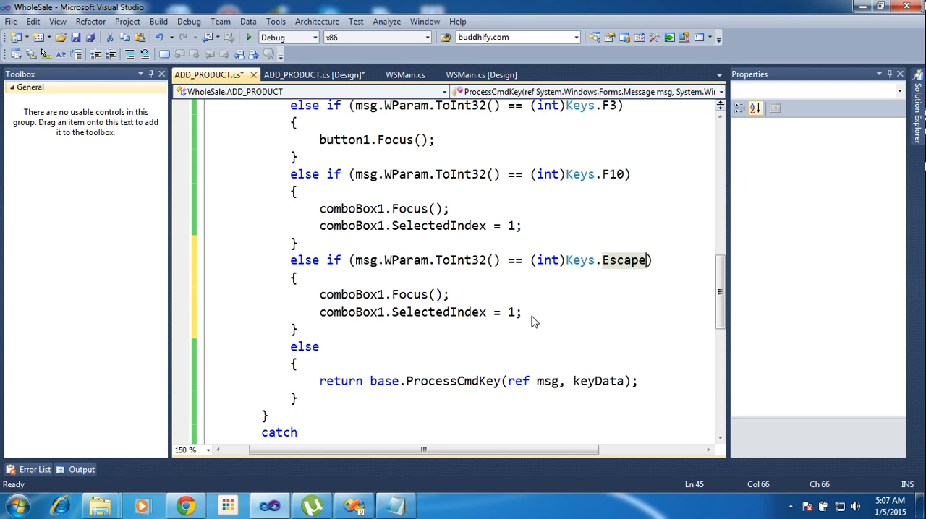
Replace the Escape branch body with this.Close(); and run the app
{"action": "left_click_drag", "start_coordinate": [320, 294], "coordinate": [521, 312]}
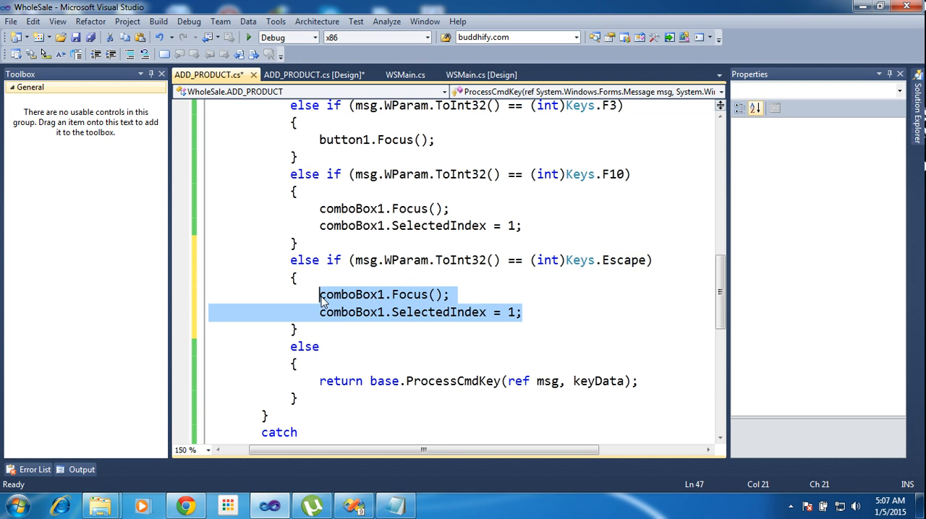
{"action": "type", "text": "this"}
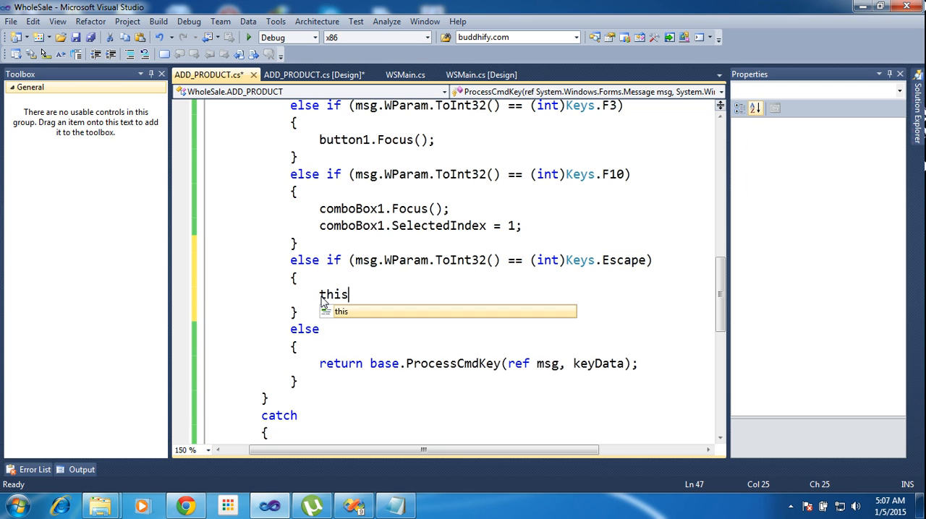
{"action": "type", "text": ".clo"}
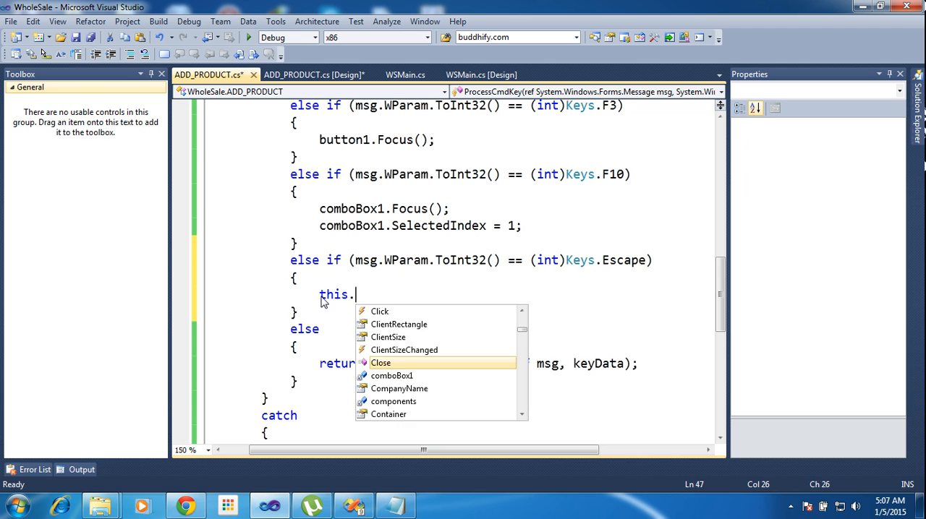
{"action": "type", "text": "close("}
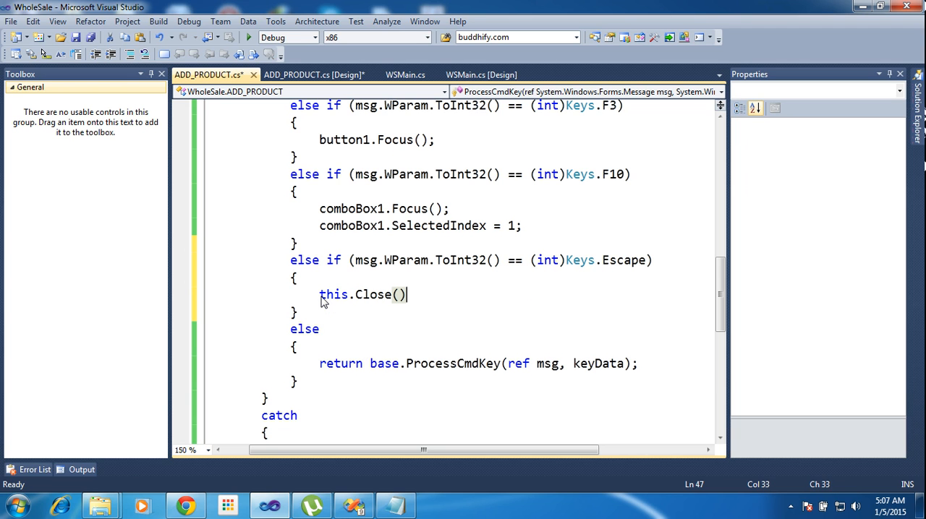
{"action": "type", "text": ";"}
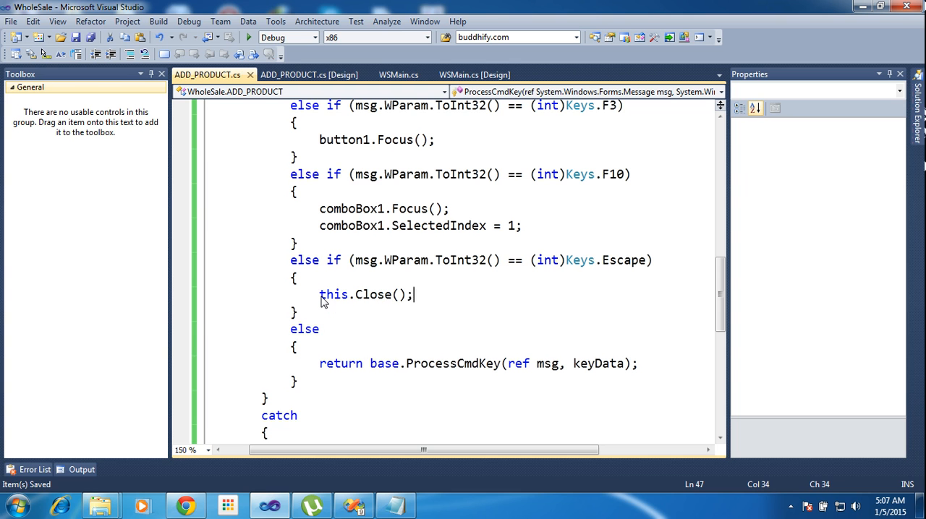
{"action": "left_click", "coordinate": [232, 38]}
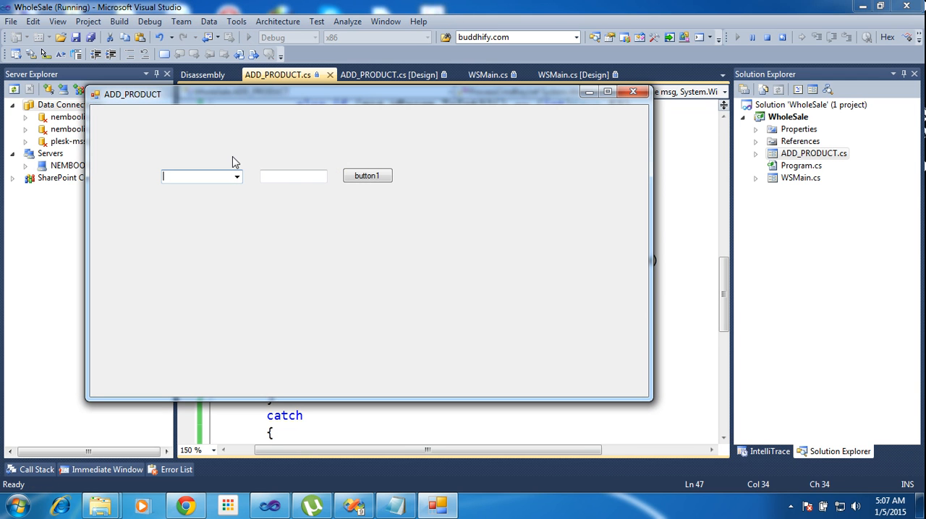
{"action": "mouse_move", "coordinate": [263, 151]}
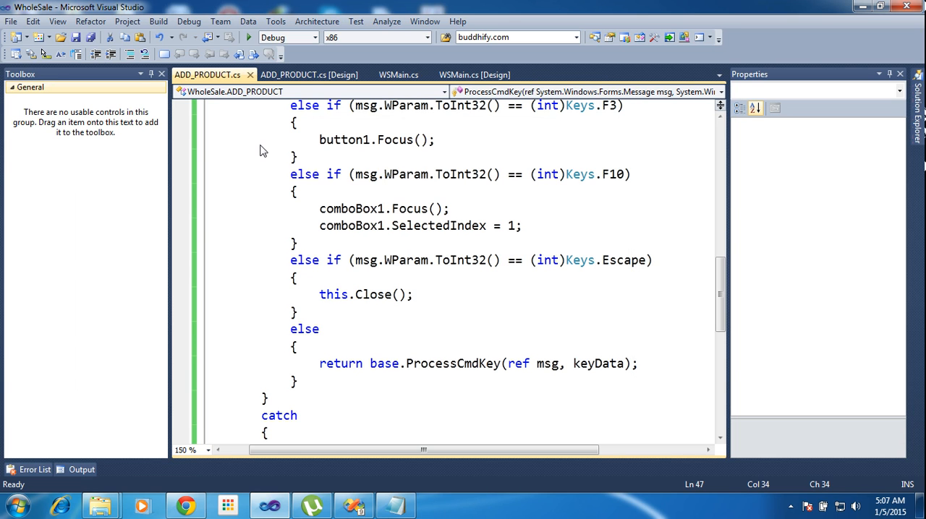
{"action": "mouse_move", "coordinate": [275, 152]}
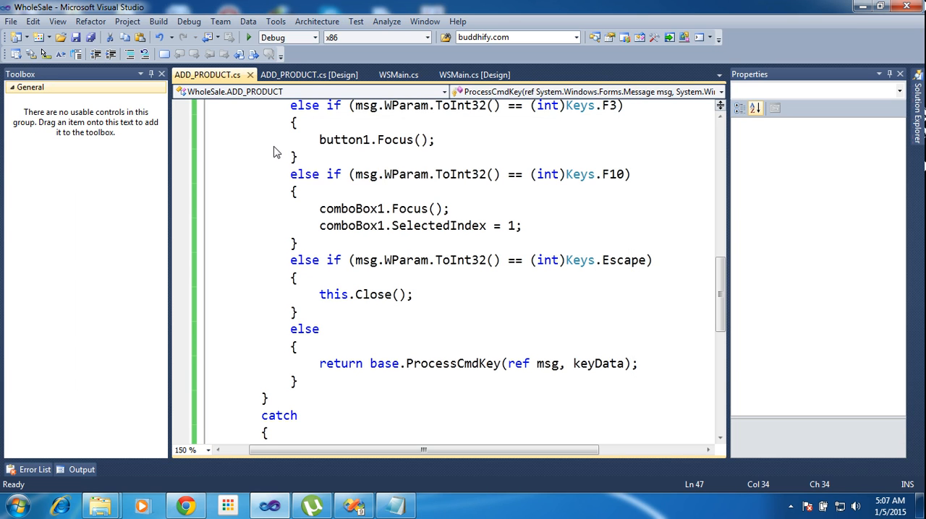